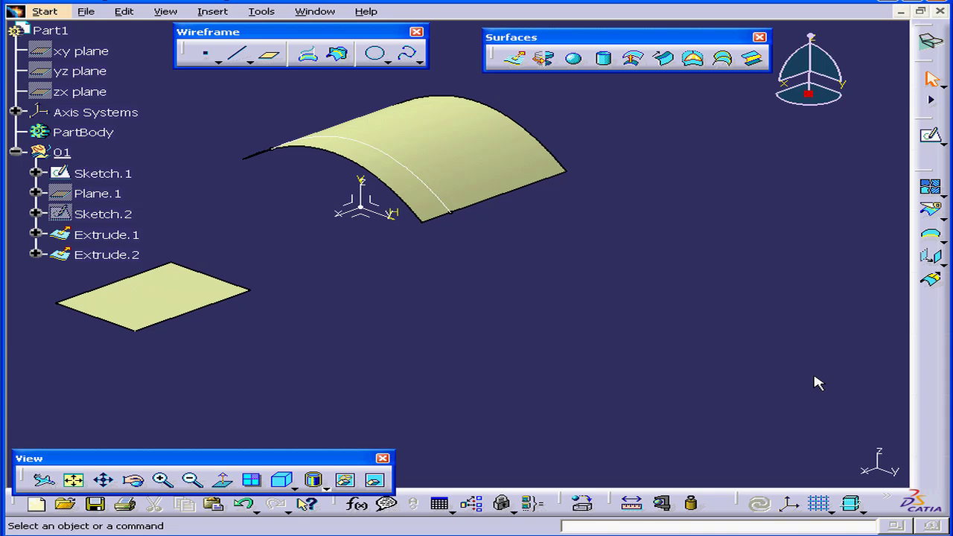
Launch the Blend surface command from the Surfaces toolbar
click(752, 58)
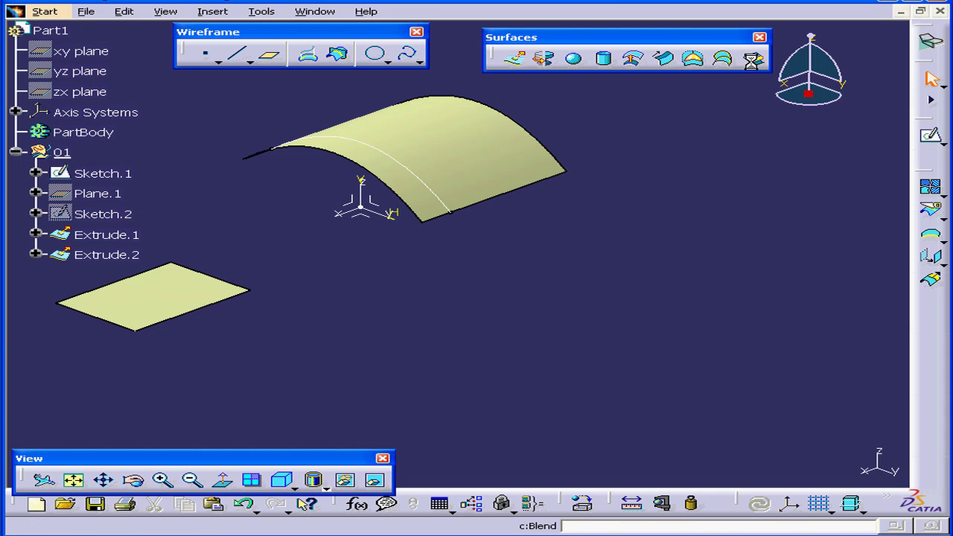
Pick Extrude.2's edge as first curve and Extrude.1's edge as second curve, then preview
click(752, 58)
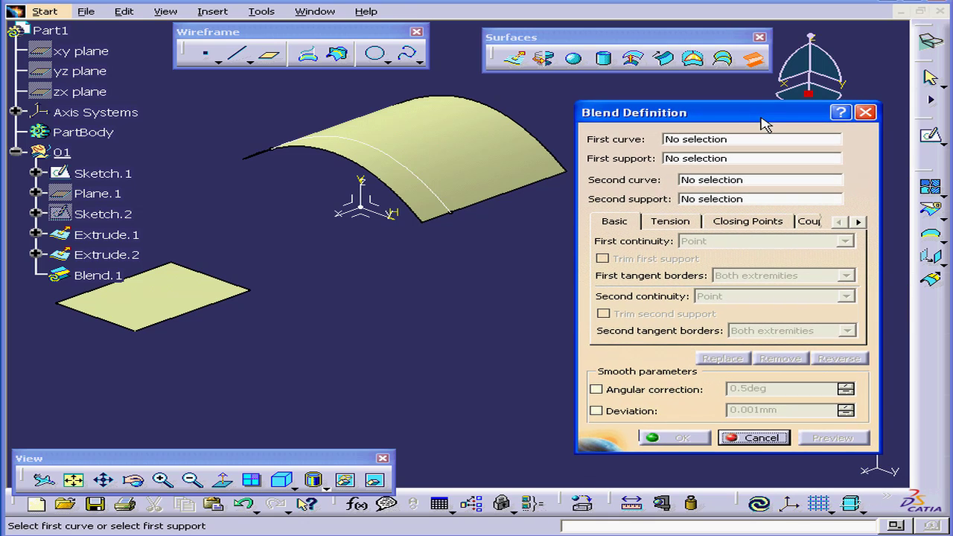
mouse_move(763, 125)
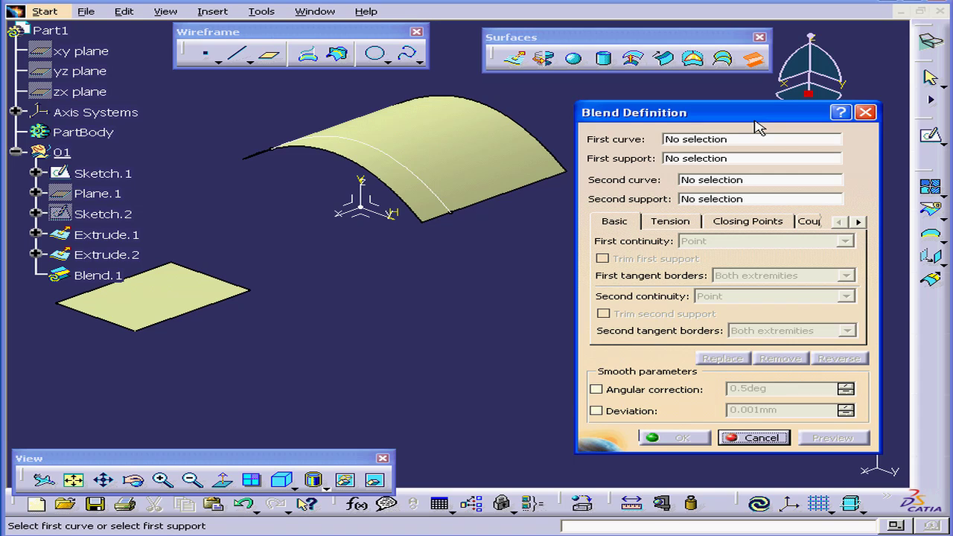
mouse_move(693, 147)
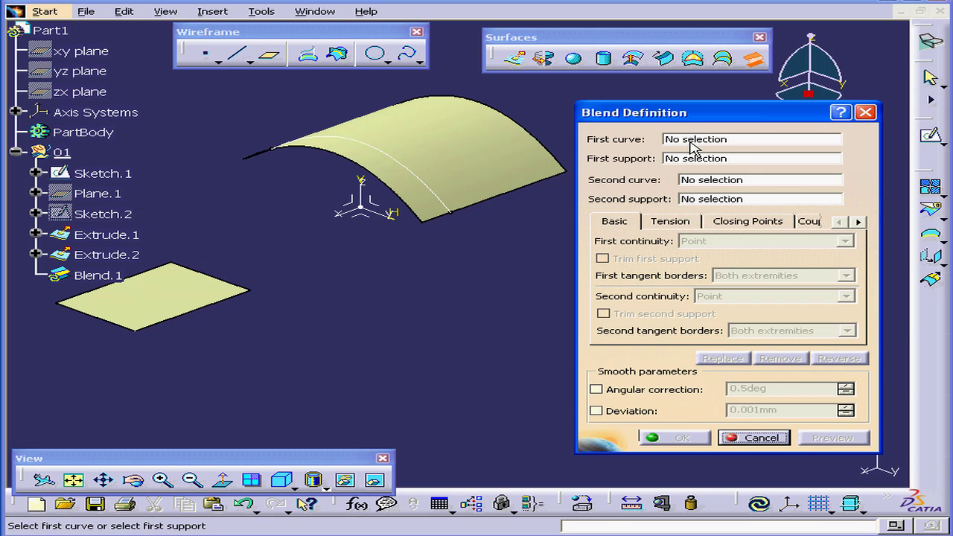
mouse_move(425, 212)
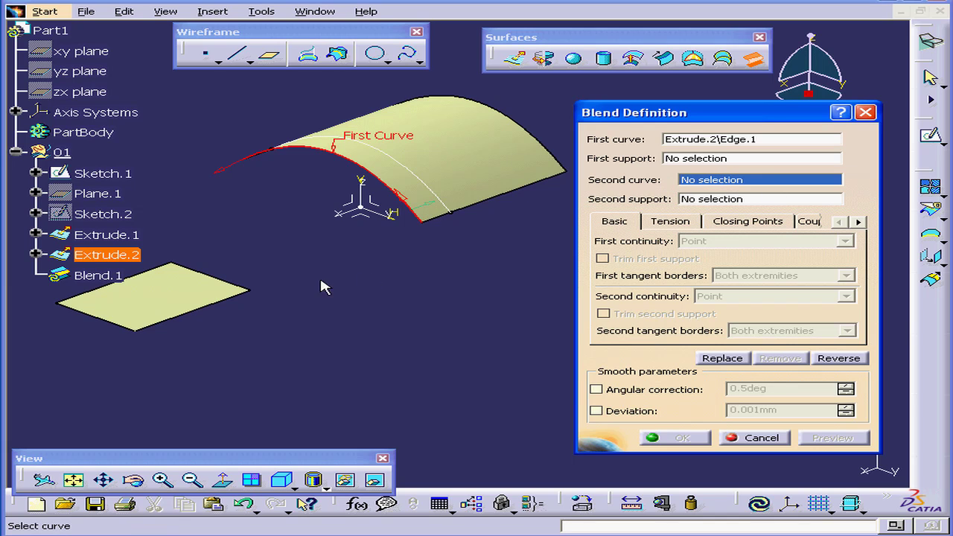
click(223, 285)
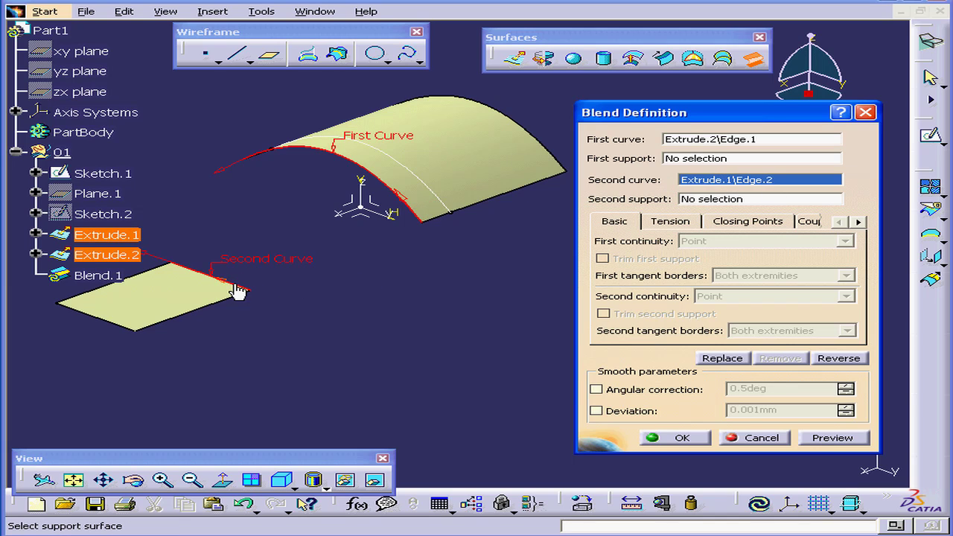
mouse_move(231, 178)
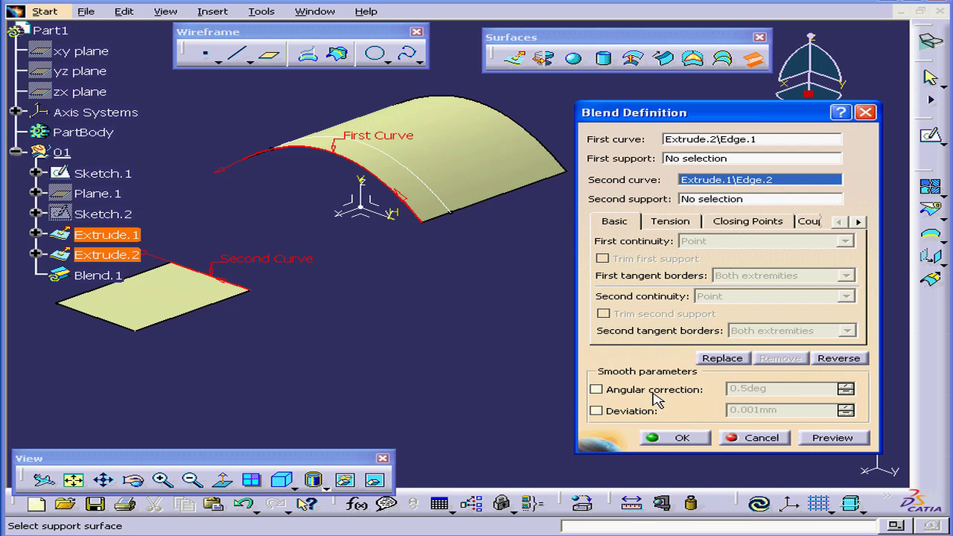
click(832, 437)
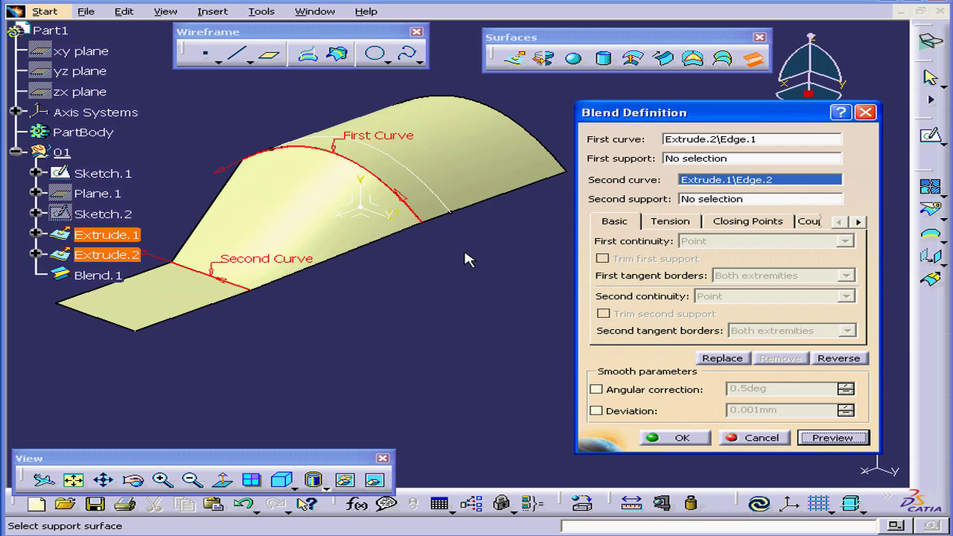
mouse_move(404, 193)
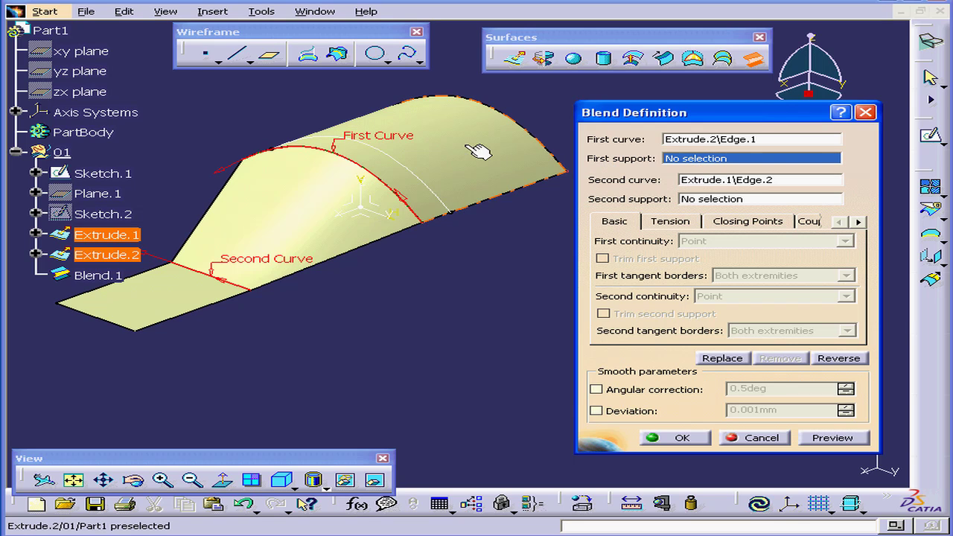
Set Extrude.2 and Extrude.1 as tangent supports, previewing the smooth S-shaped blend
click(462, 175)
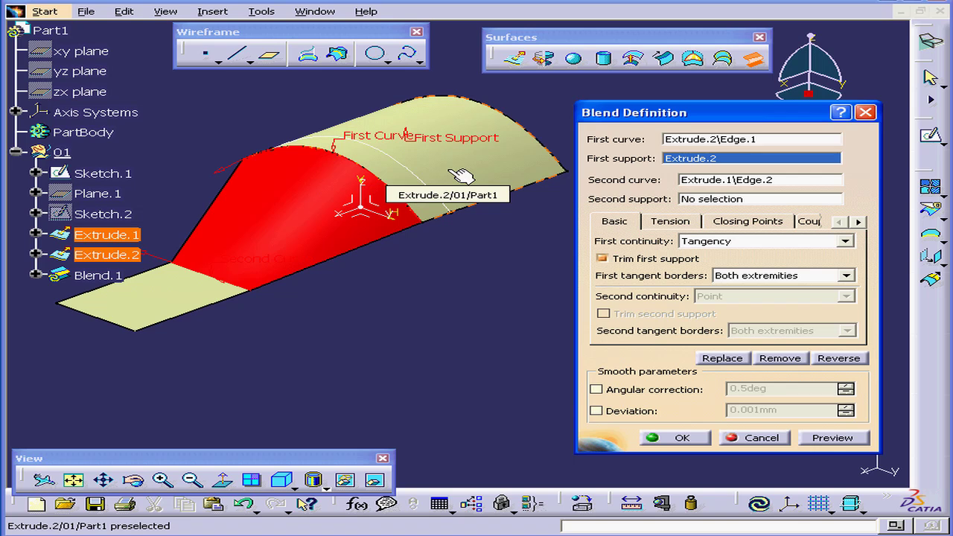
click(833, 437)
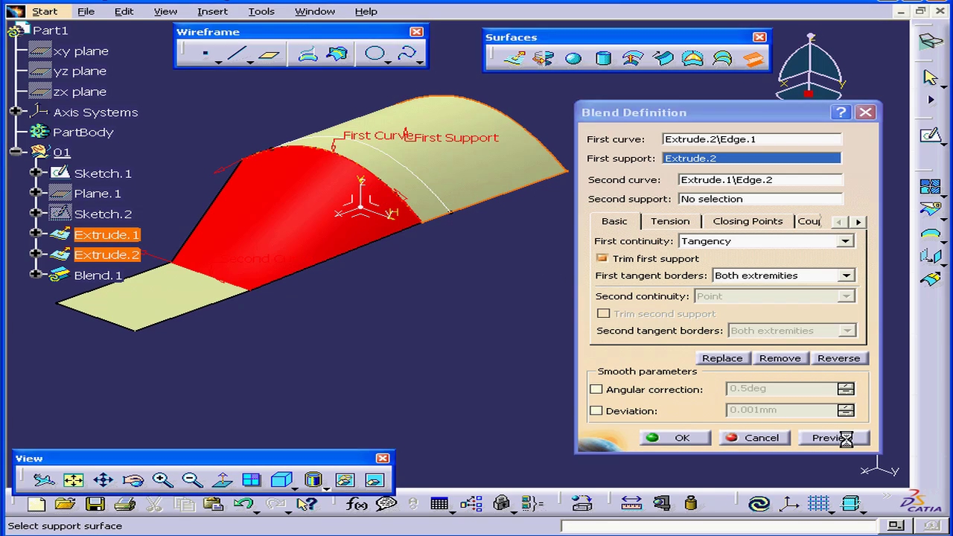
click(832, 438)
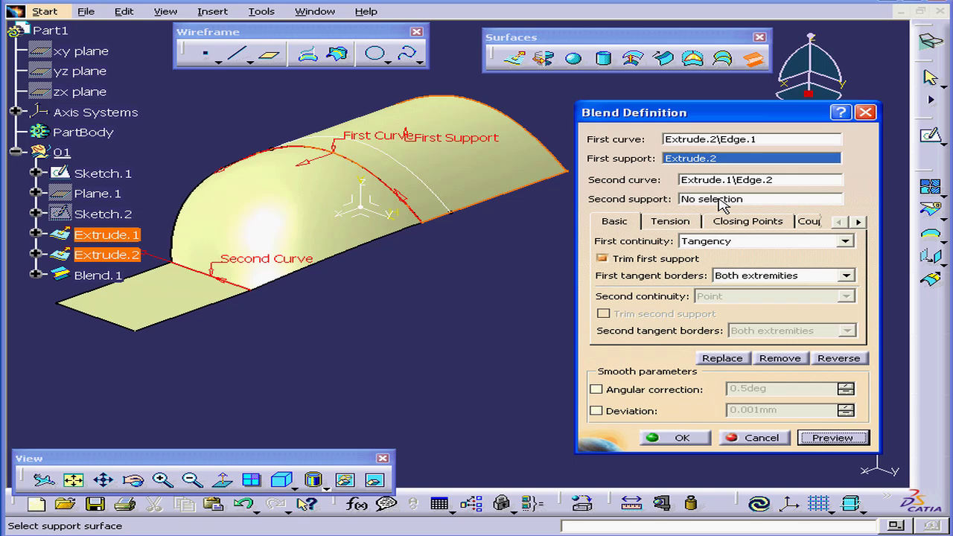
click(759, 198)
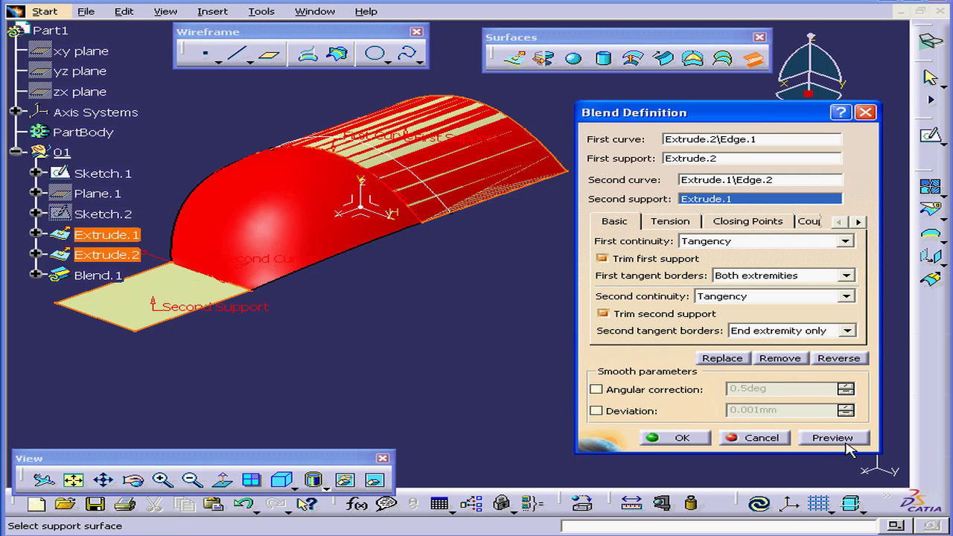
click(833, 438)
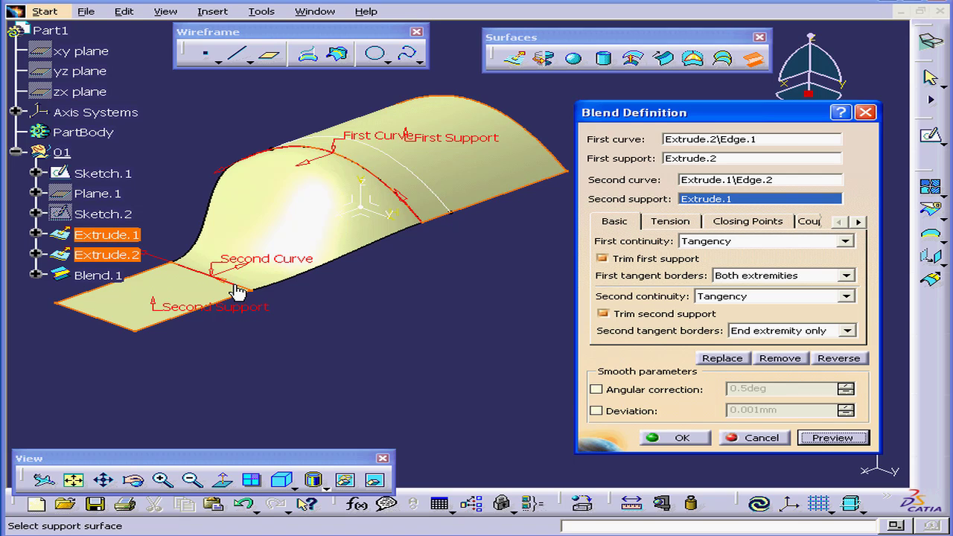
mouse_move(609, 235)
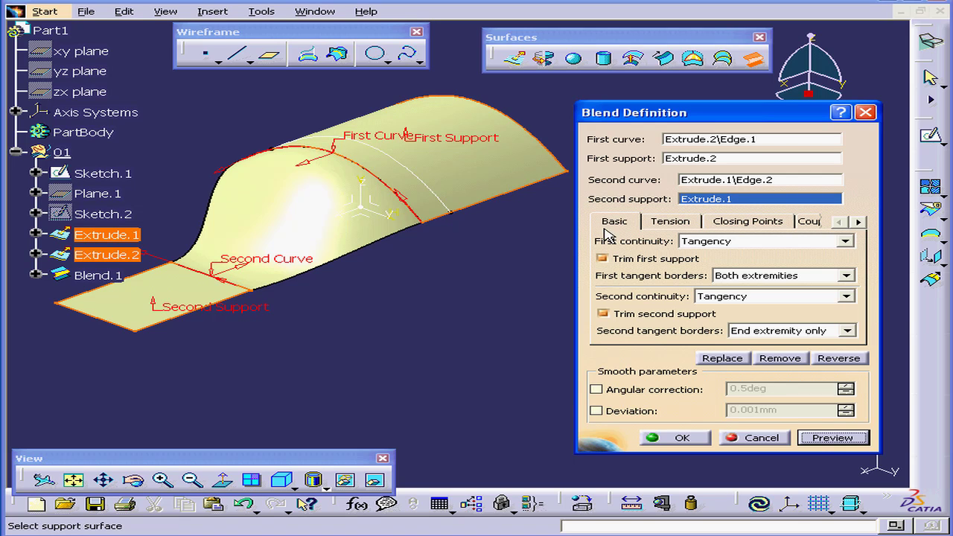
mouse_move(808, 259)
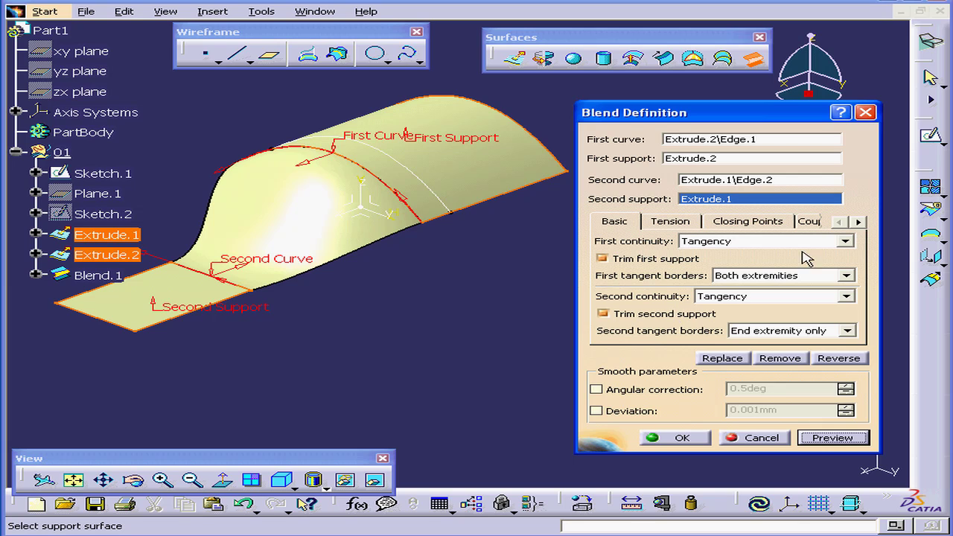
click(845, 240)
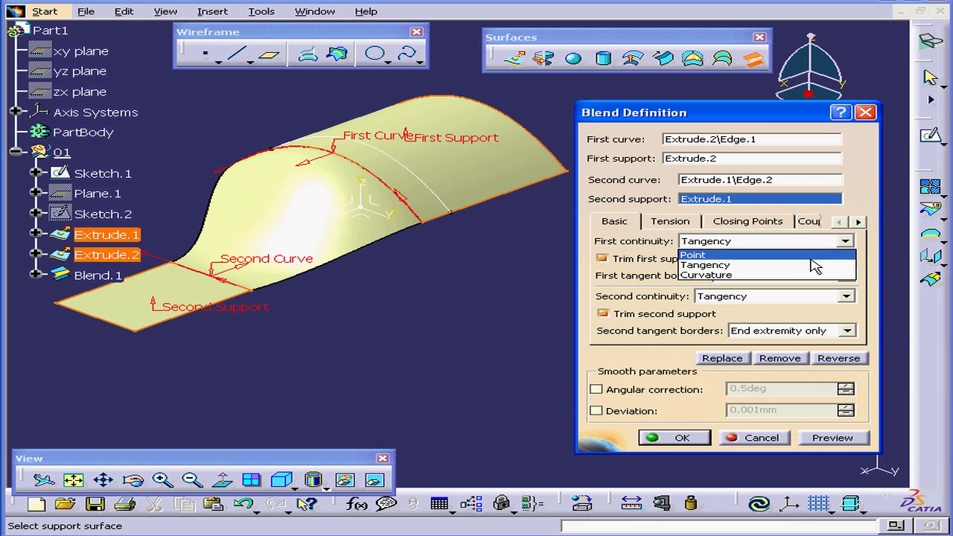
mouse_move(808, 275)
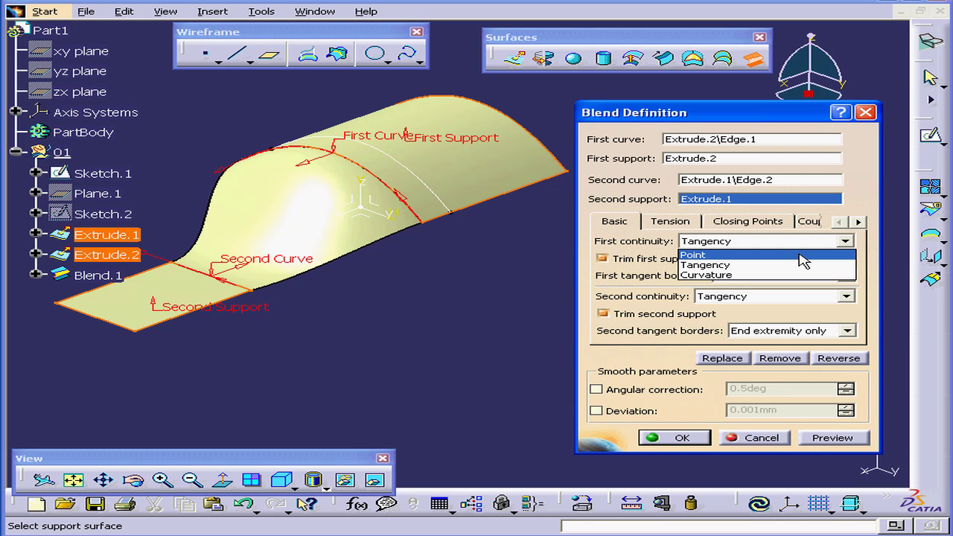
mouse_move(744, 266)
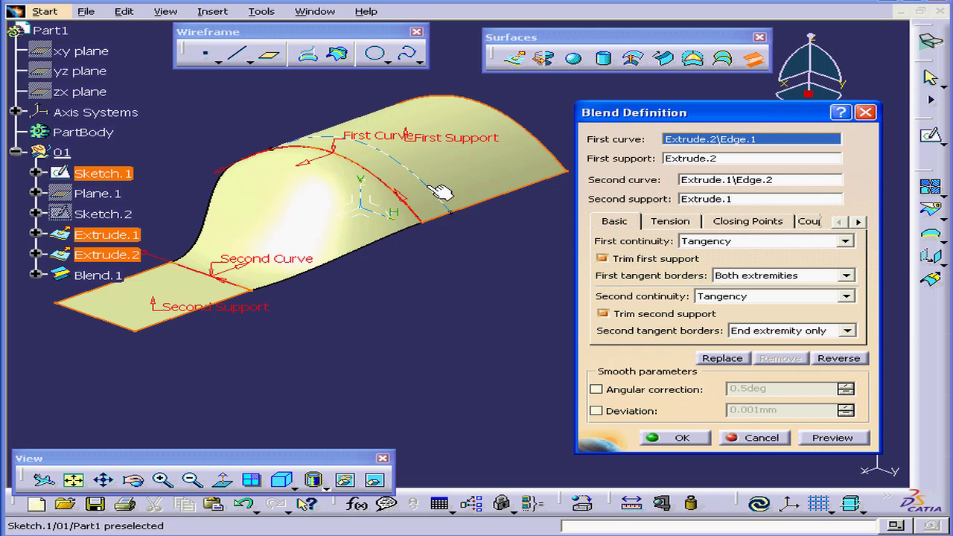
mouse_move(432, 192)
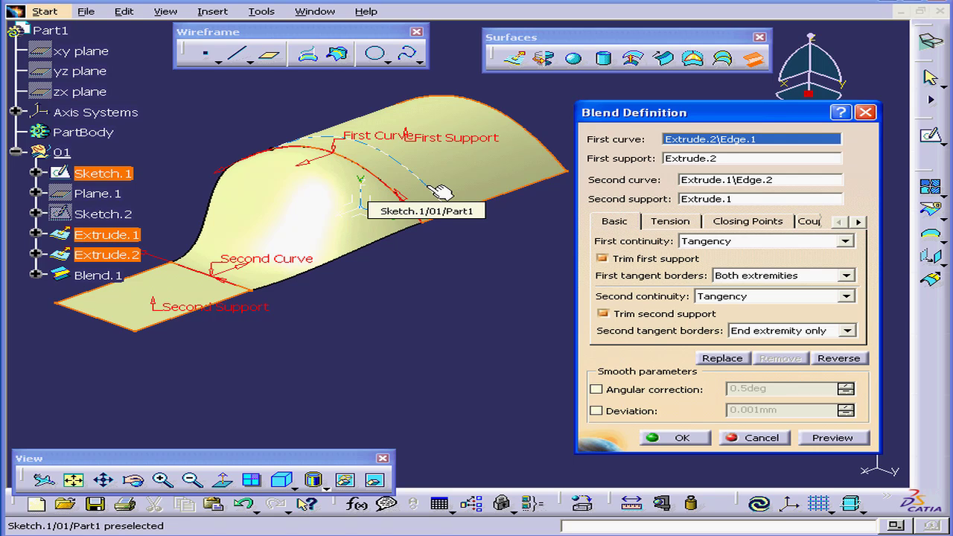
Use Sketch.1 across the arch as first curve, preview, and orbit to inspect the shape
click(439, 190)
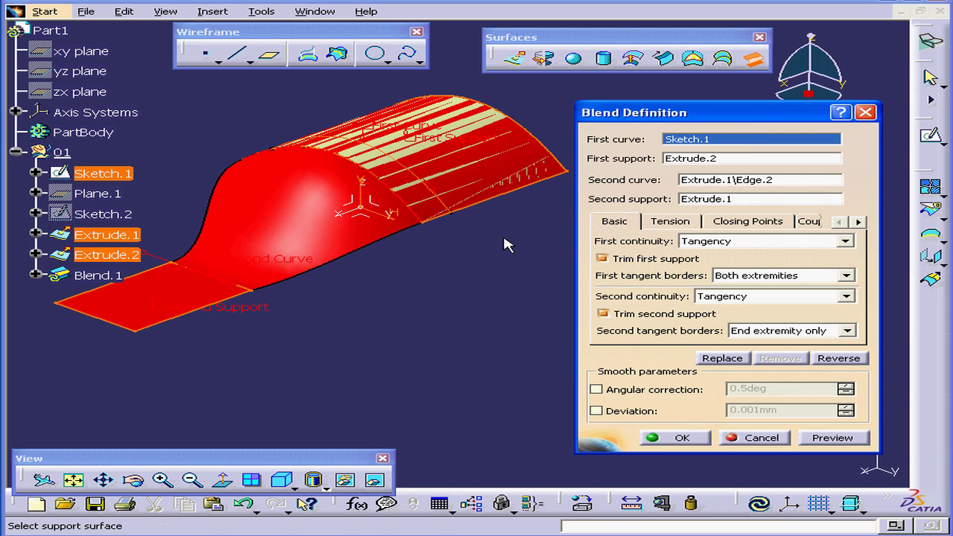
click(833, 438)
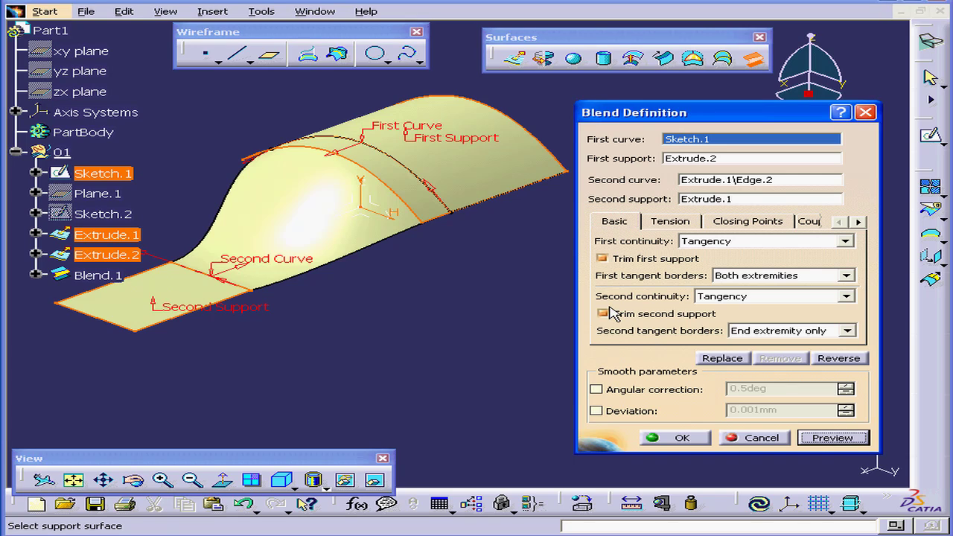
click(596, 314)
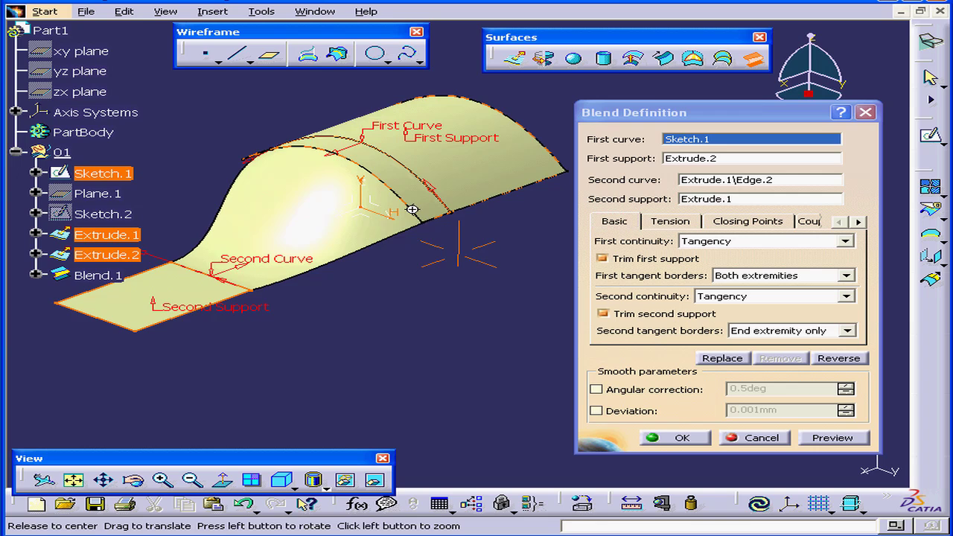
drag(414, 210, 432, 194)
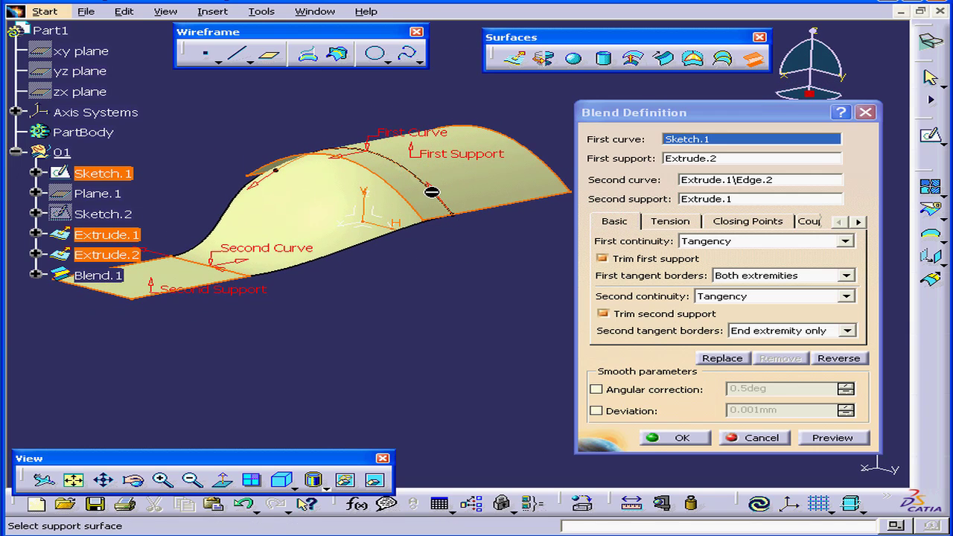
mouse_move(406, 189)
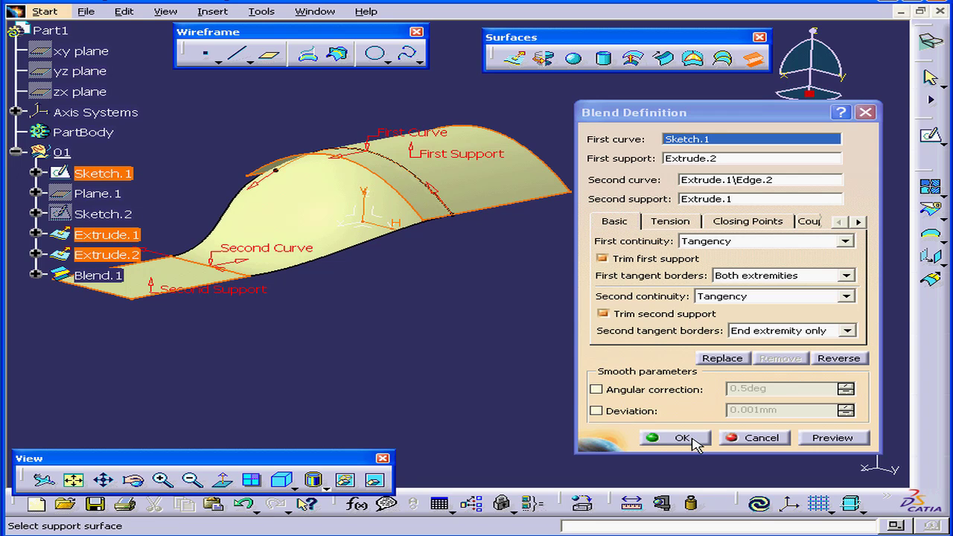
Accept the blend to create Blend.1, then reopen its definition for editing
click(682, 437)
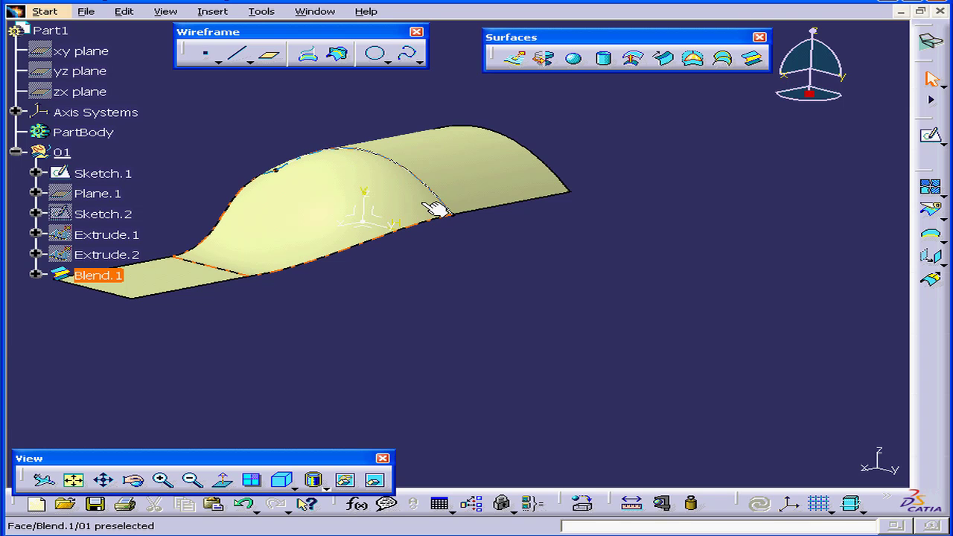
click(440, 209)
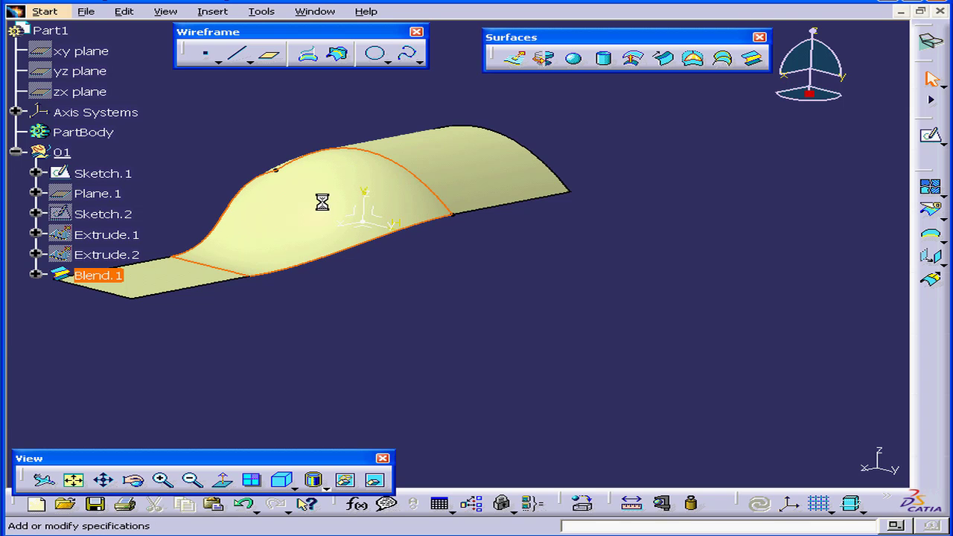
double_click(97, 275)
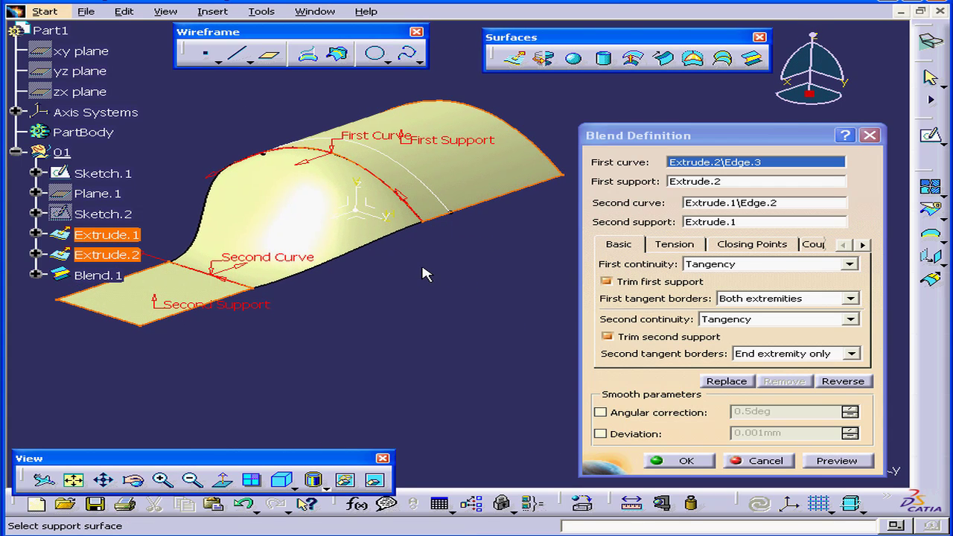
mouse_move(689, 250)
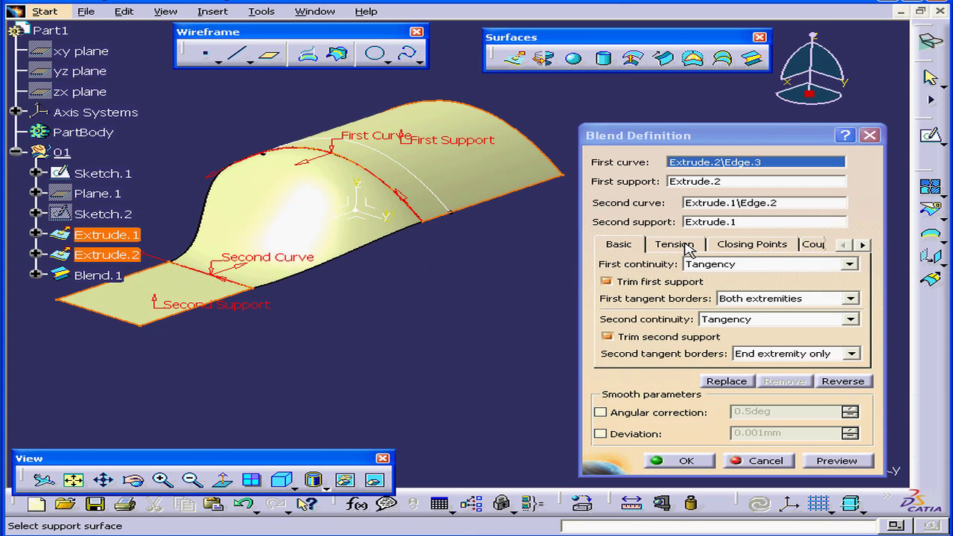
Make the first blend tension Constant and try a value of 3
click(673, 243)
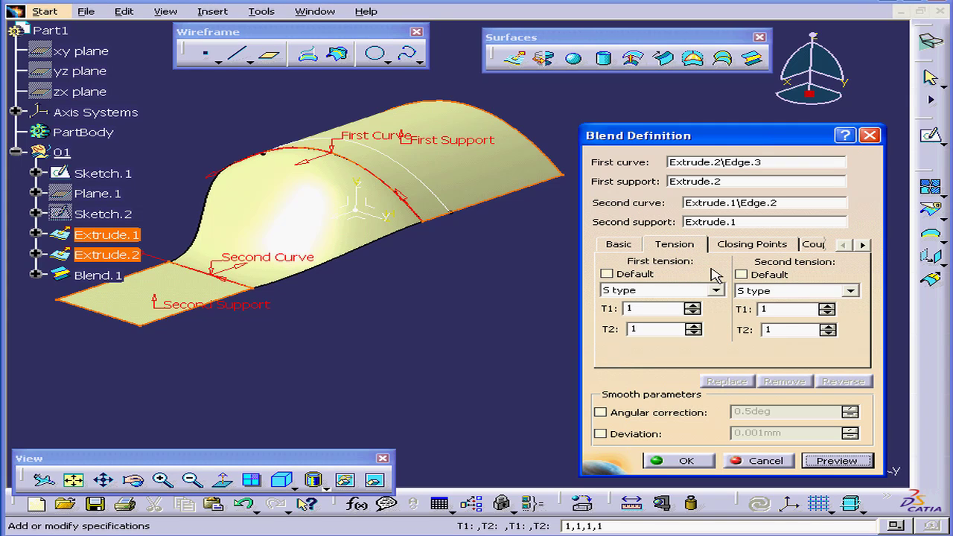
click(716, 290)
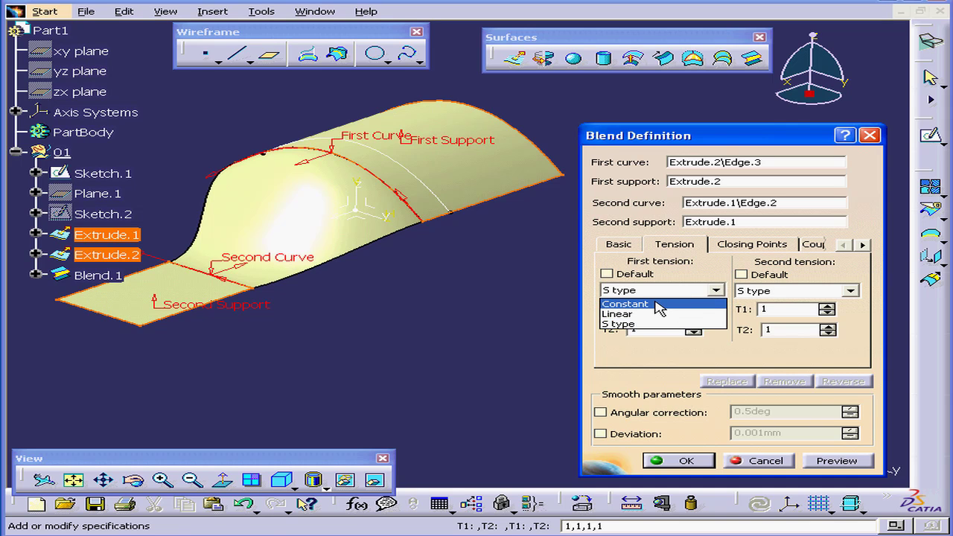
click(626, 304)
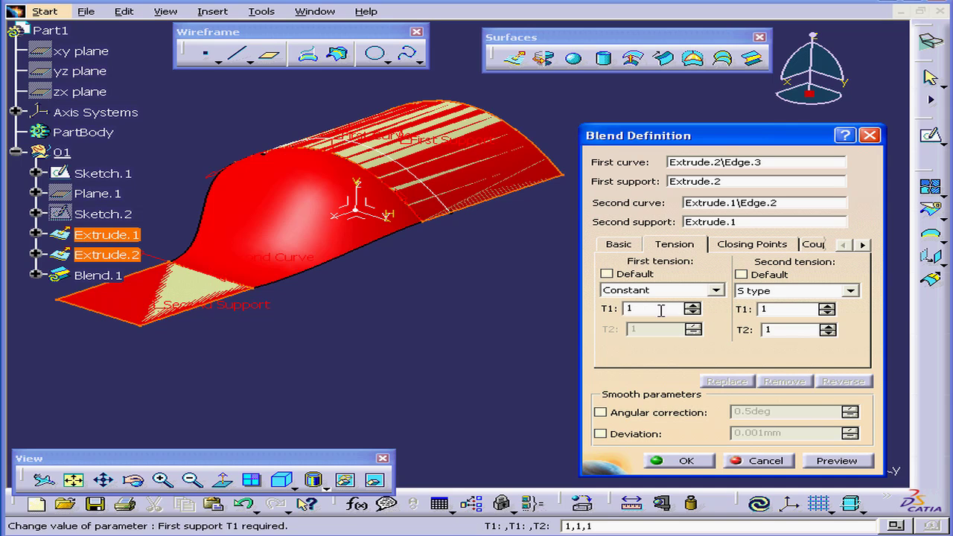
text(3)
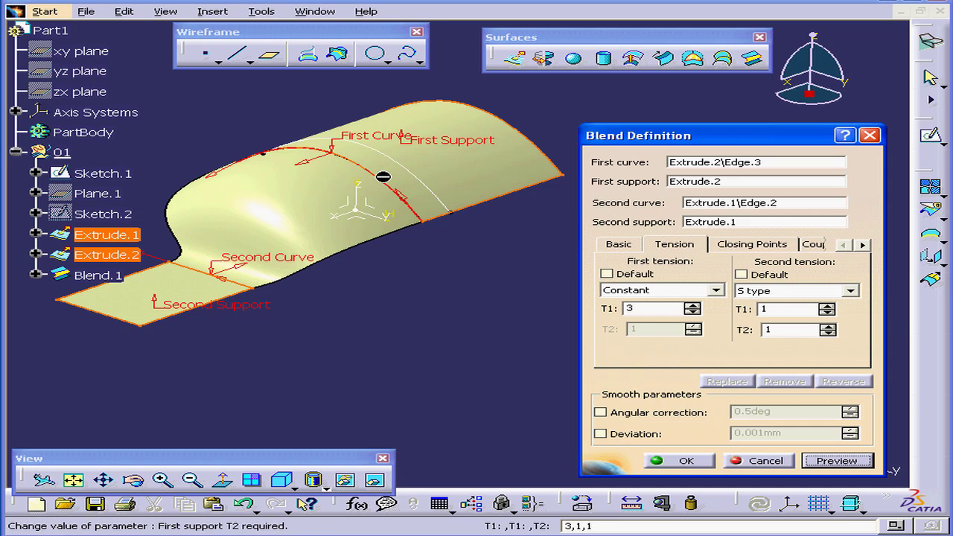
mouse_move(255, 272)
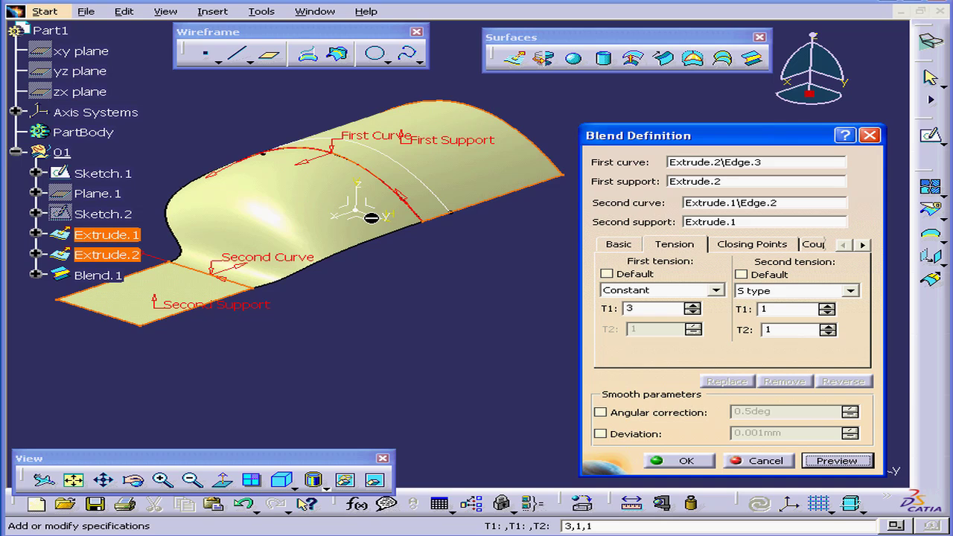
Make the second tension Constant, settle both tensions at 1, preview and accept
click(850, 291)
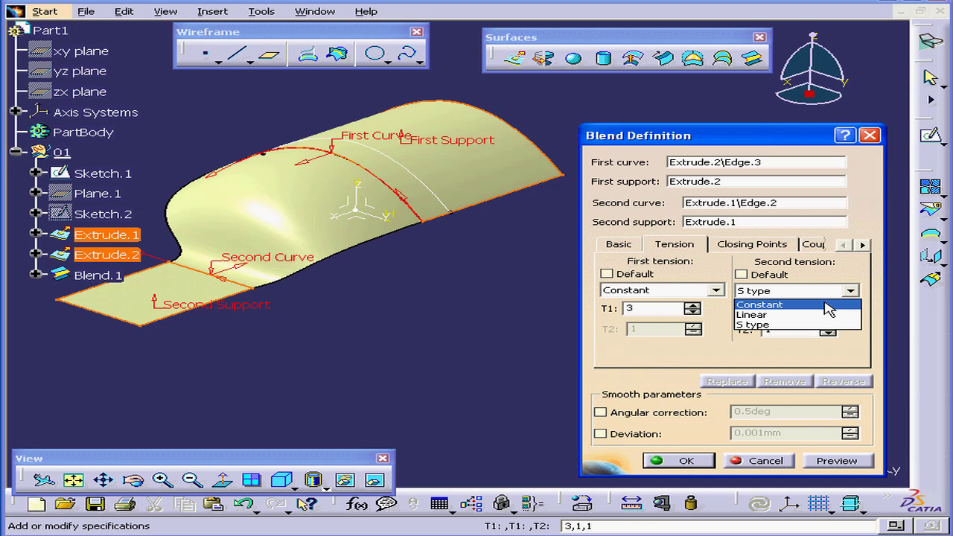
click(759, 305)
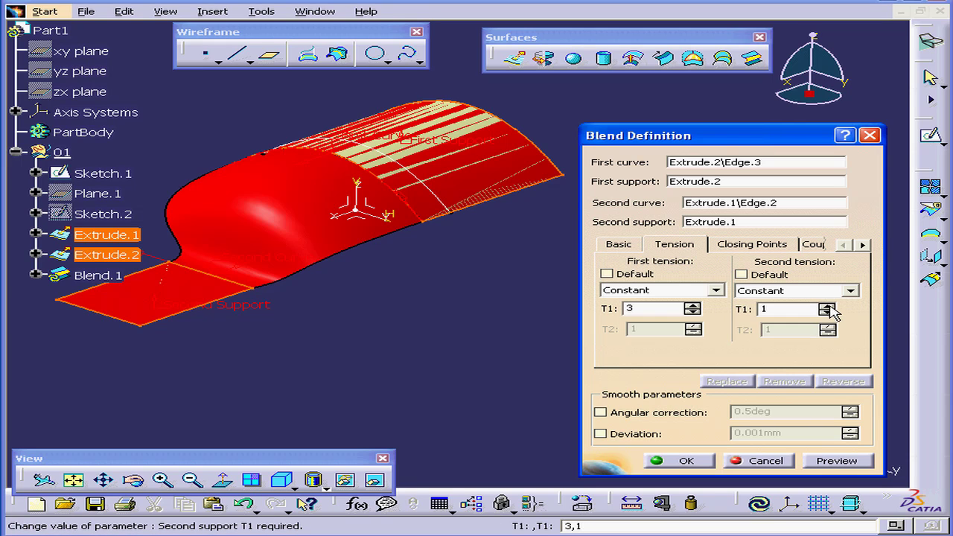
click(782, 309)
text(2)
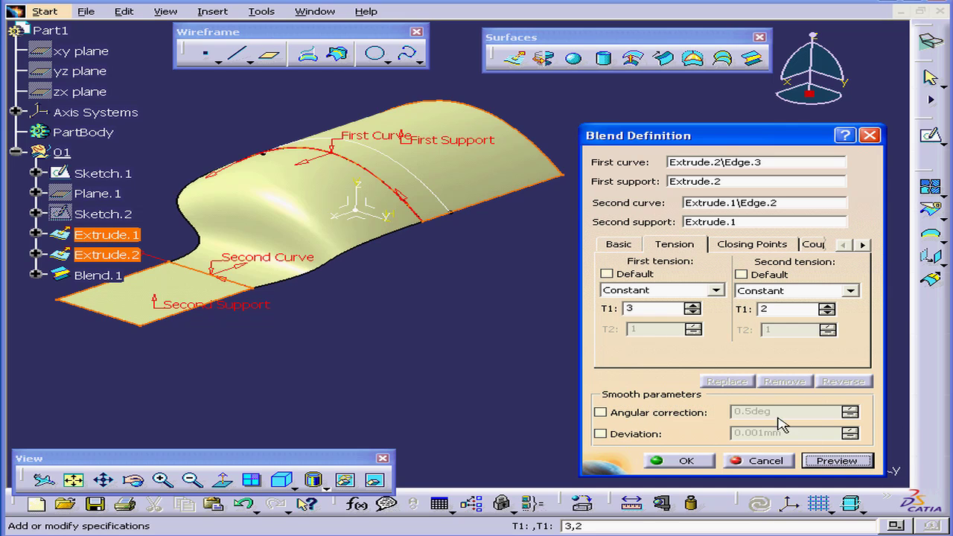
mouse_move(384, 269)
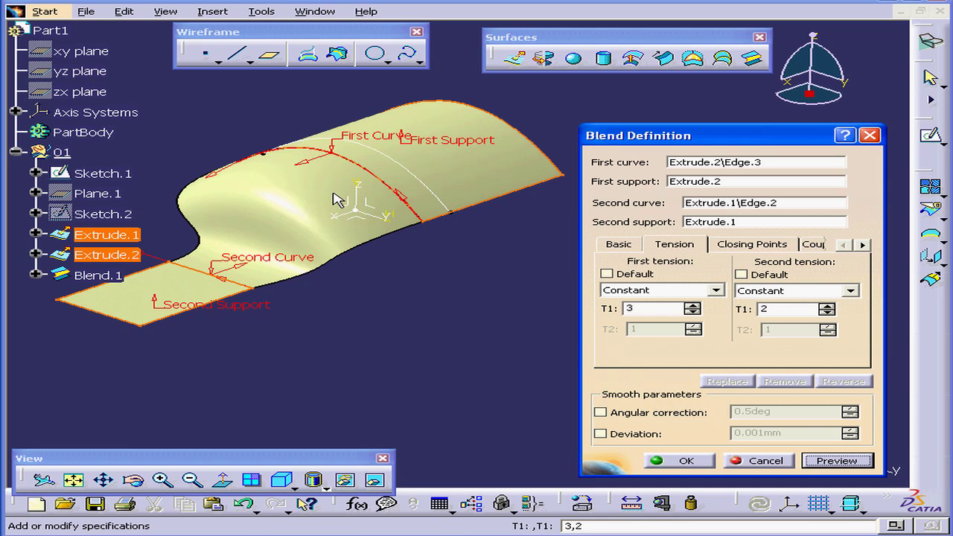
click(655, 308)
text(1)
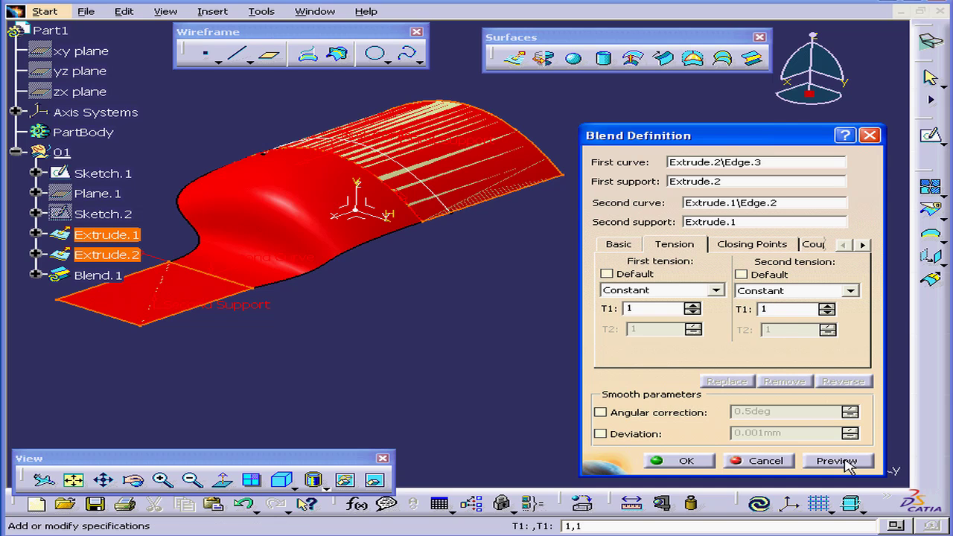
click(837, 461)
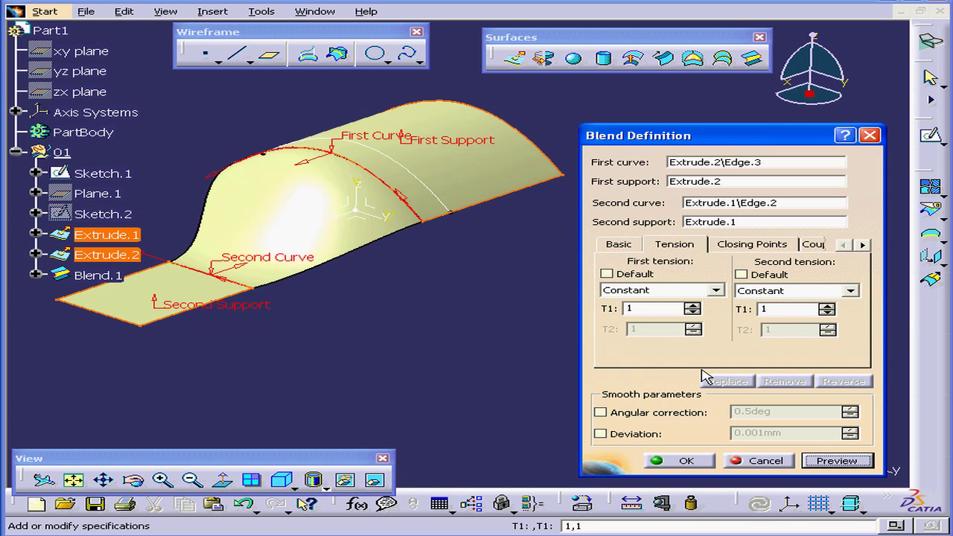
click(679, 460)
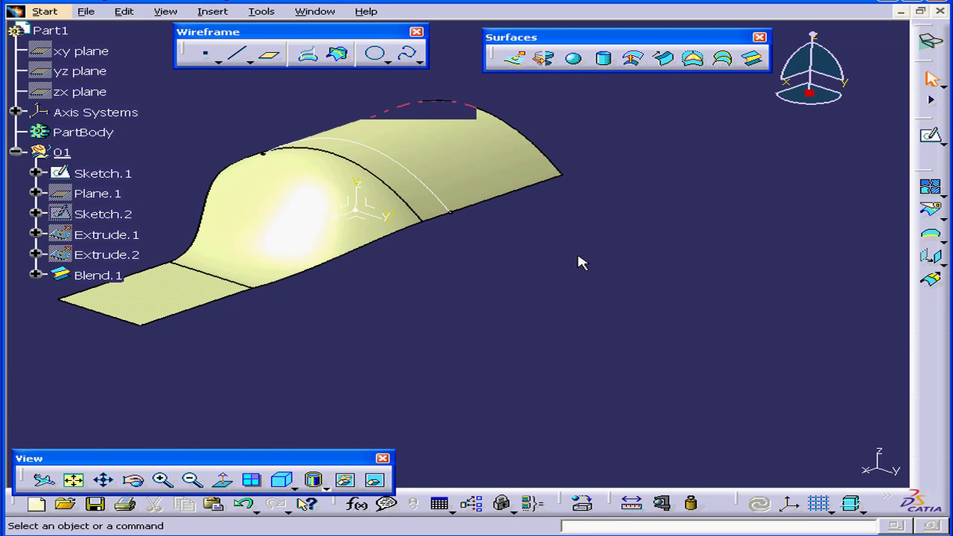
Switch to the profile-and-circle part, start a new blend, and pick Sketch.1 as first curve
click(315, 10)
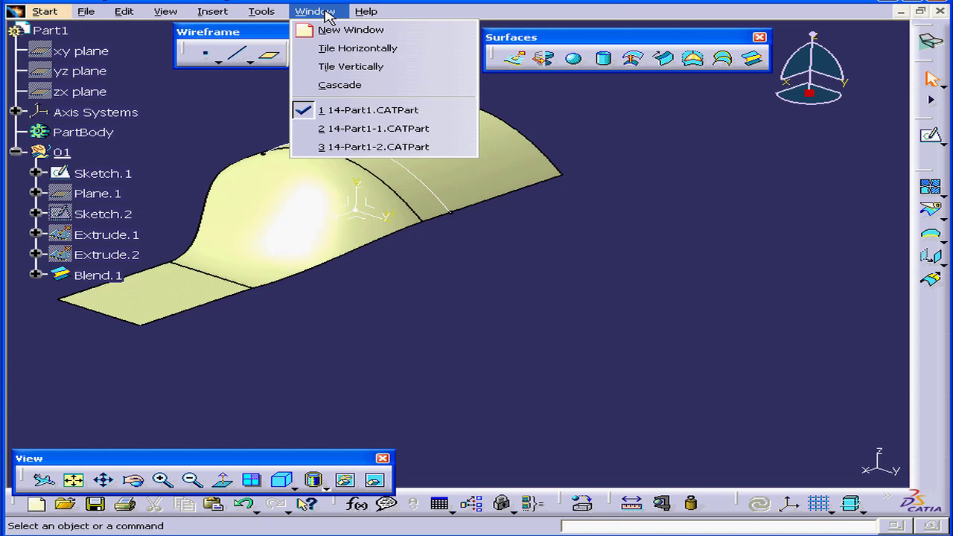
click(378, 128)
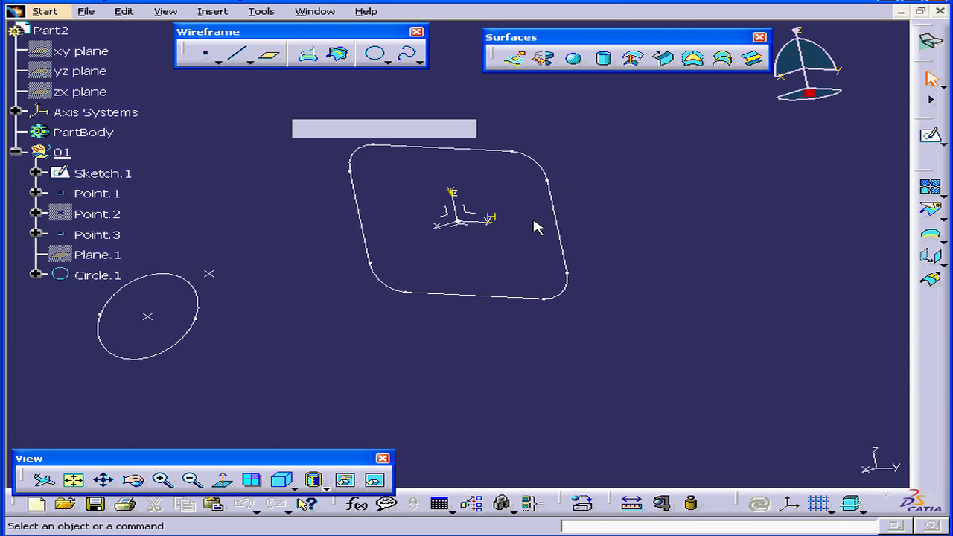
click(752, 58)
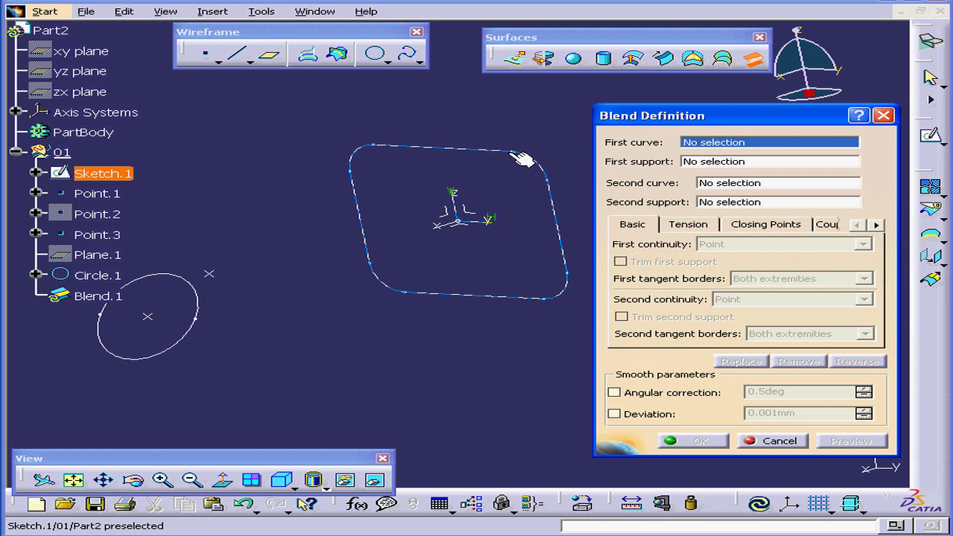
click(521, 156)
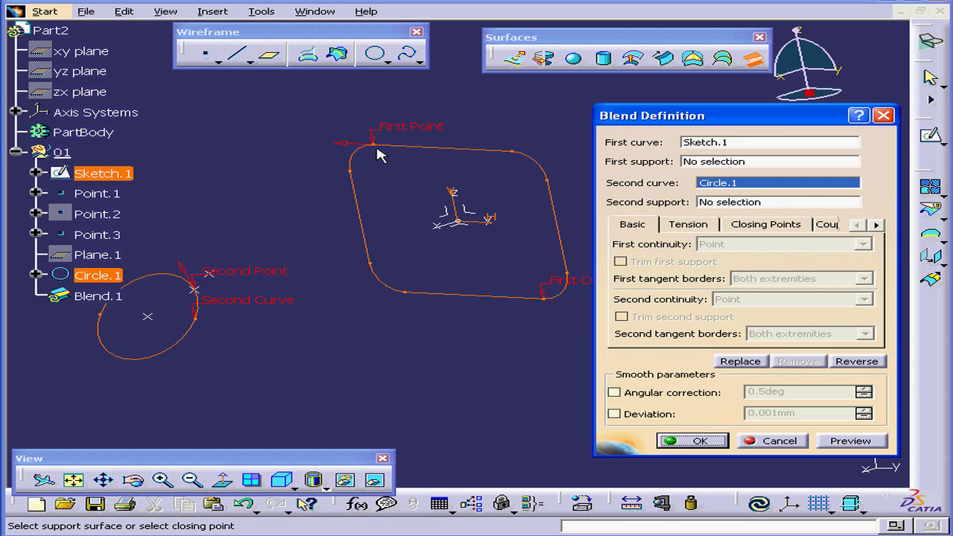
mouse_move(423, 140)
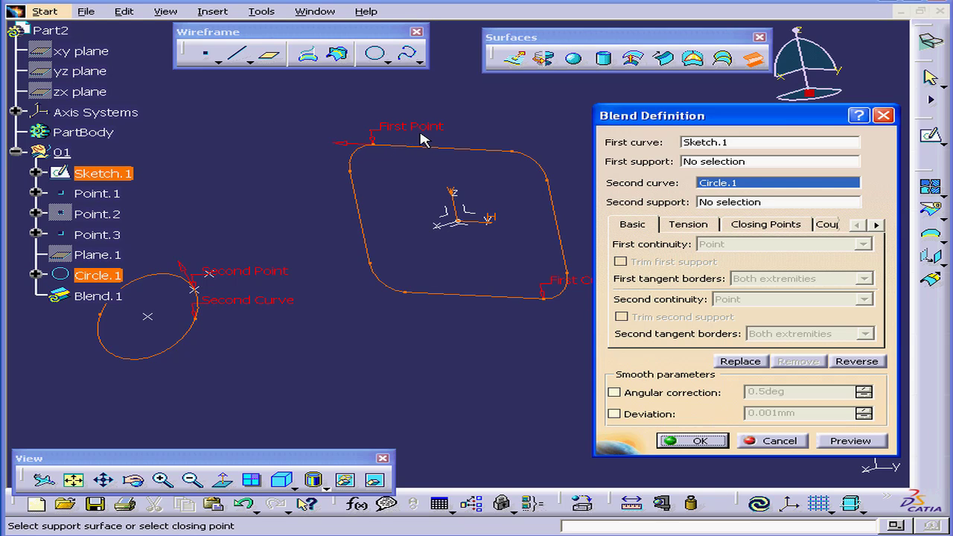
mouse_move(365, 176)
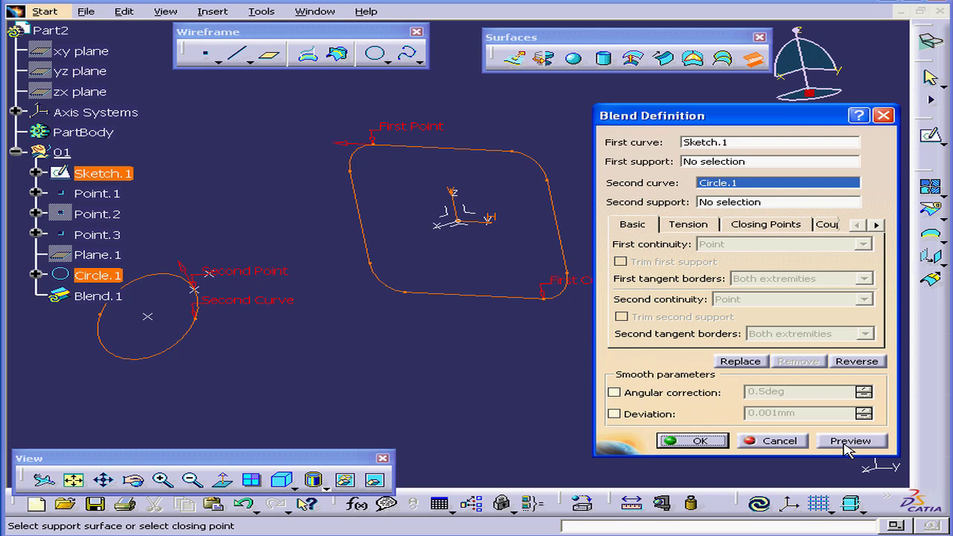
Preview the twisted Sketch.1-to-Circle.1 blend and bring up its closing point settings
click(851, 441)
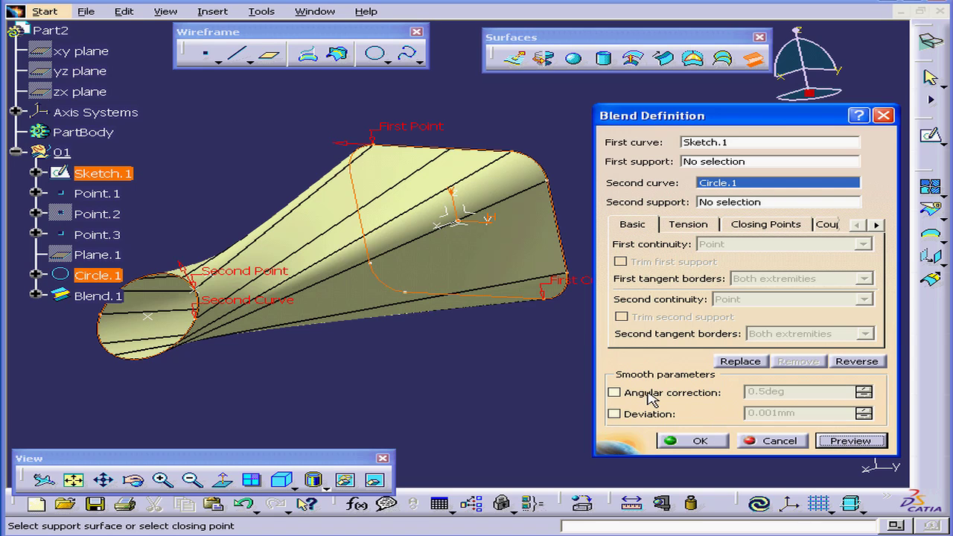
mouse_move(449, 345)
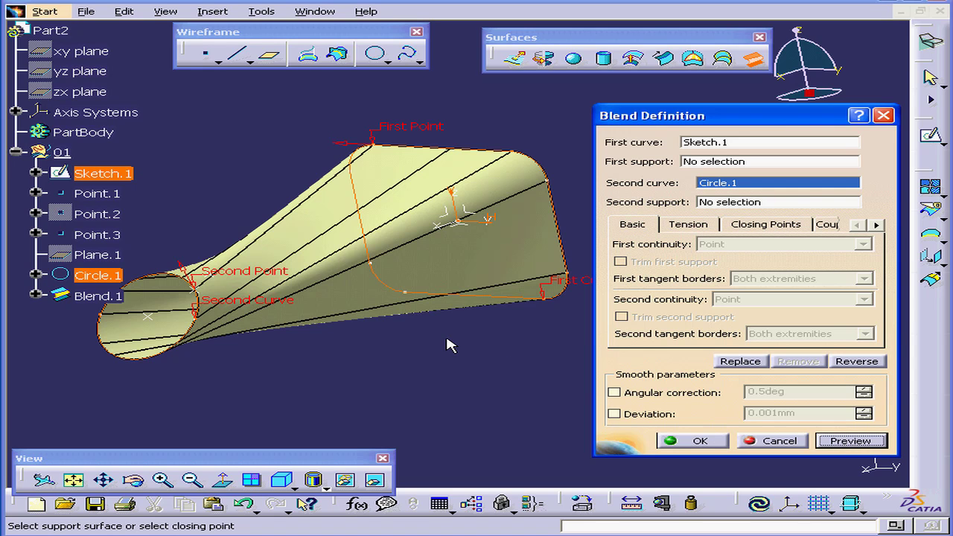
mouse_move(357, 309)
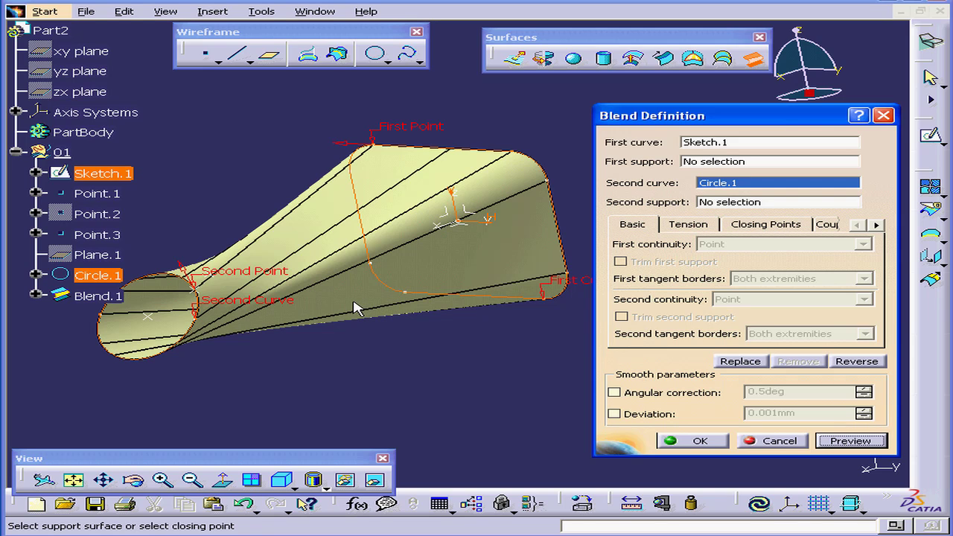
mouse_move(317, 295)
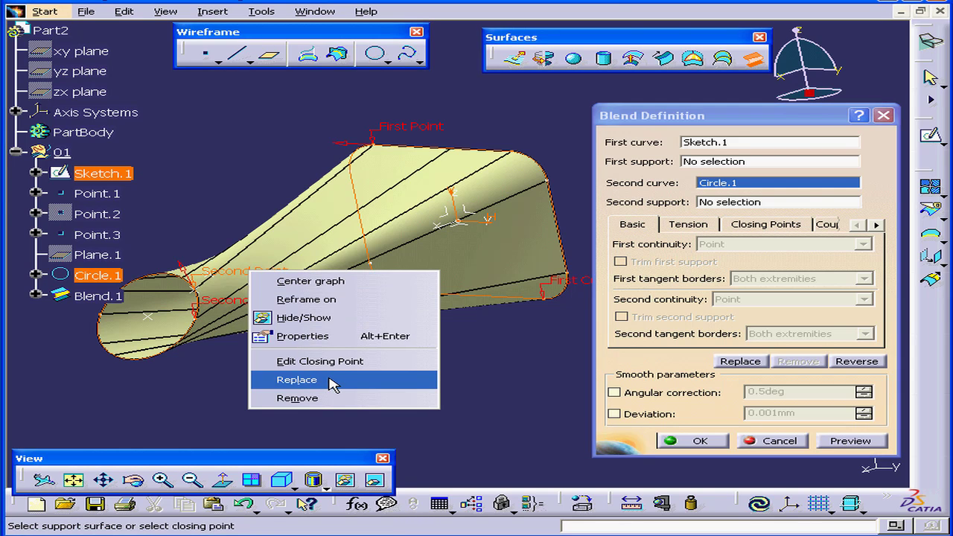
click(320, 361)
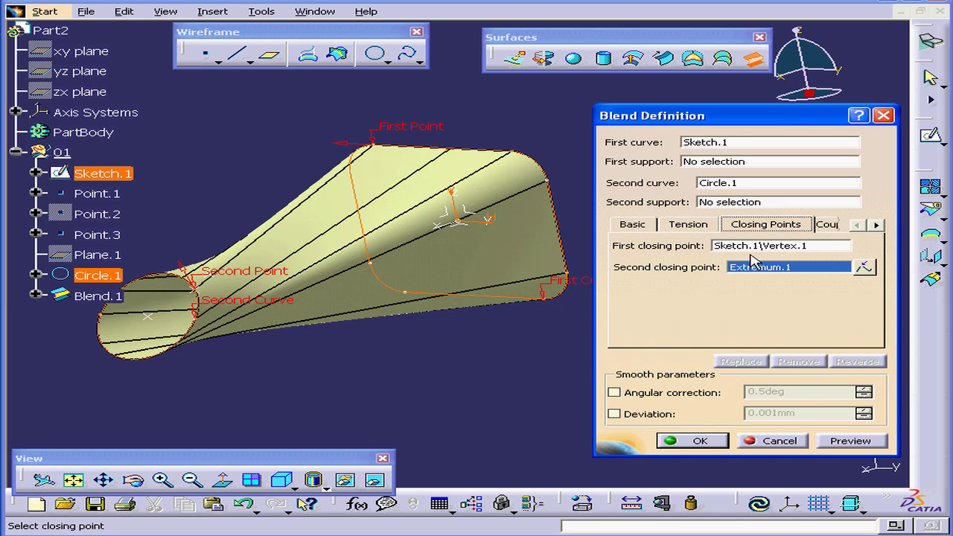
mouse_move(788, 233)
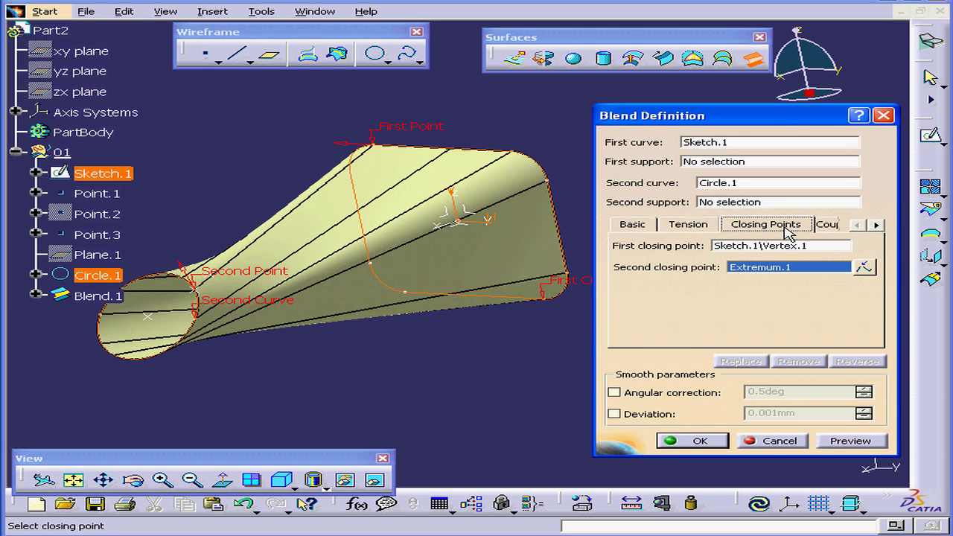
mouse_move(709, 288)
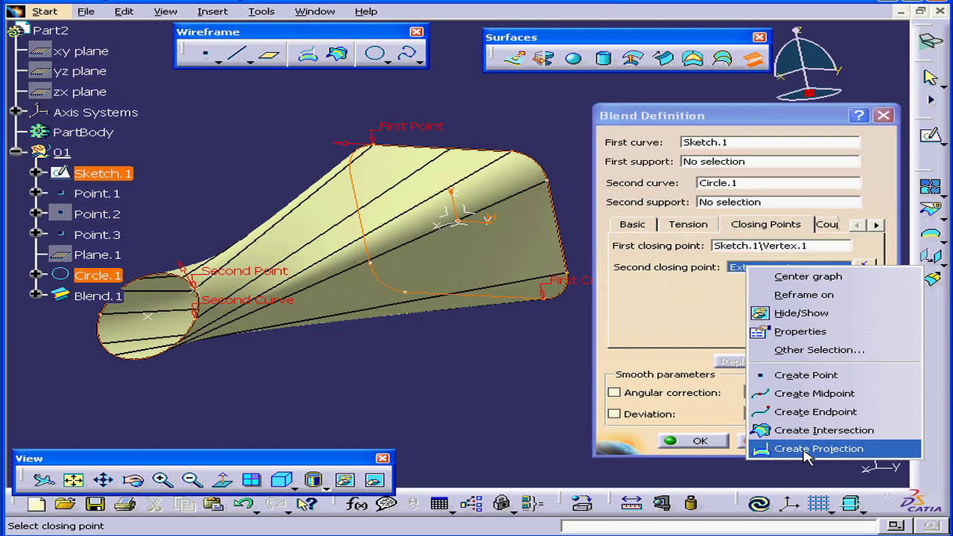
Project Sketch.1's first vertex onto Circle.1 and preview the Project.1 point
click(819, 449)
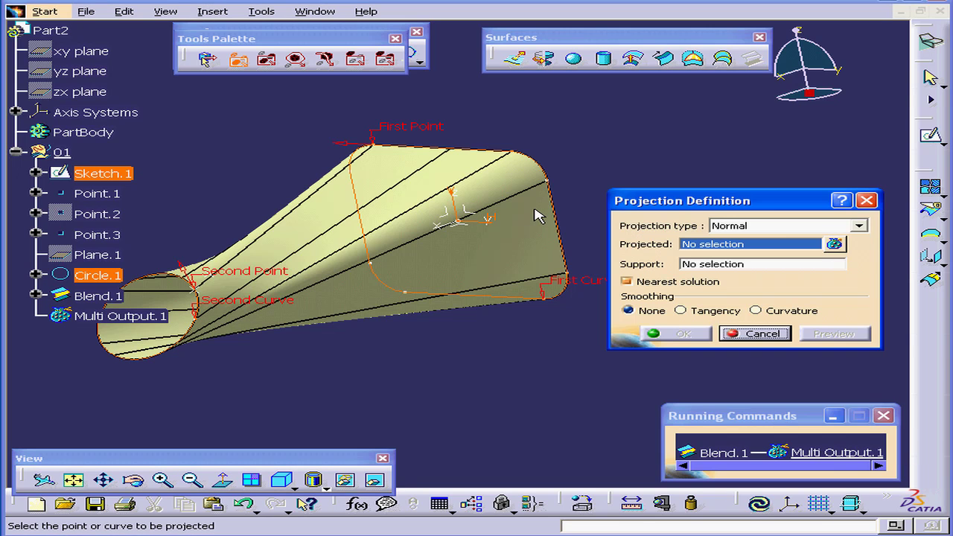
mouse_move(387, 157)
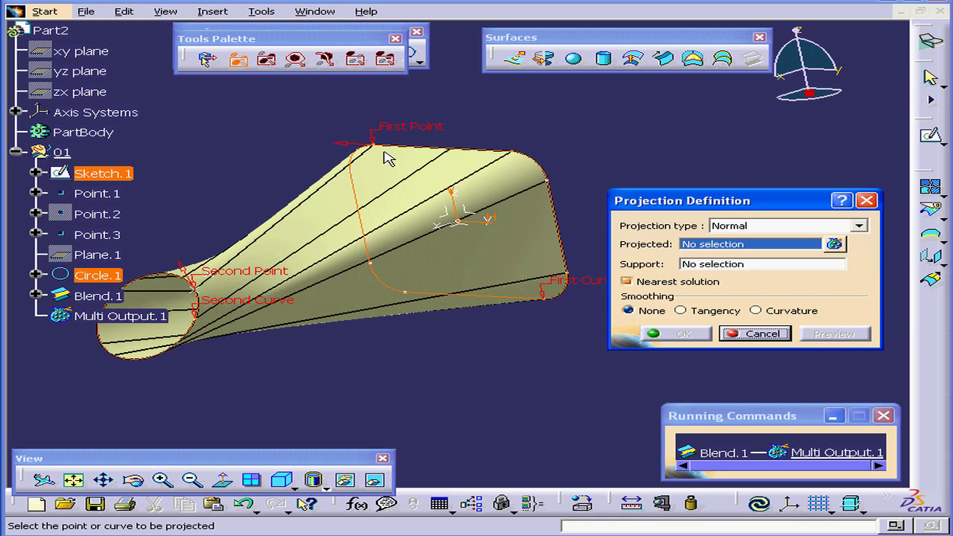
mouse_move(387, 153)
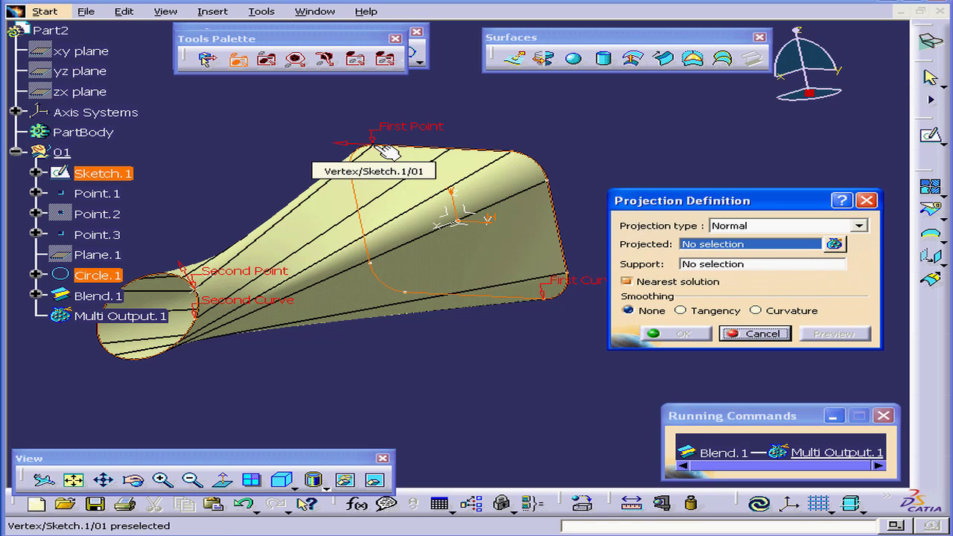
click(373, 142)
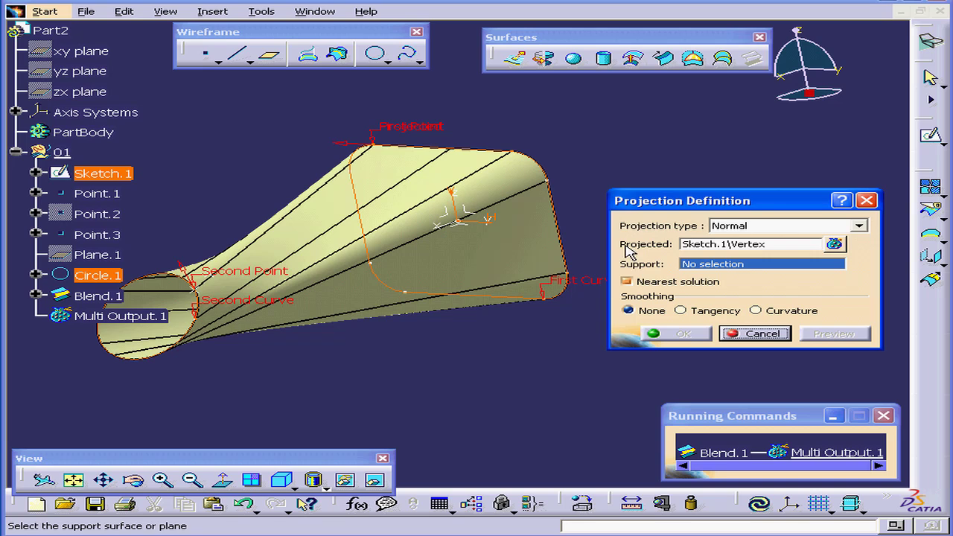
mouse_move(714, 275)
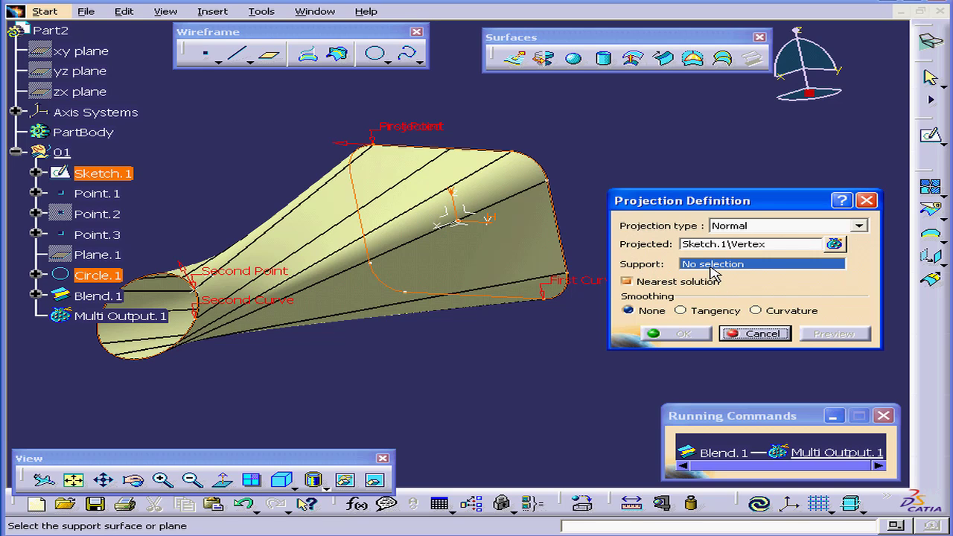
mouse_move(200, 341)
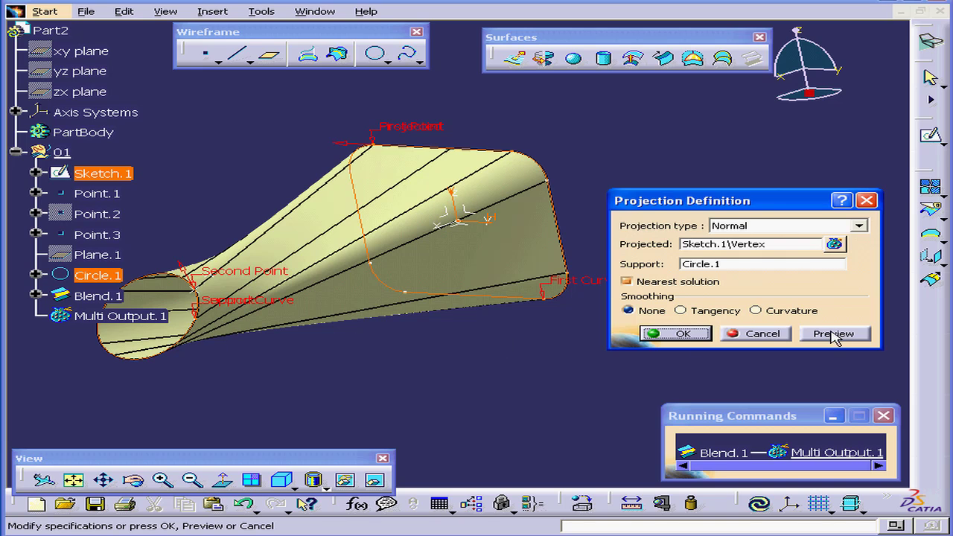
click(834, 333)
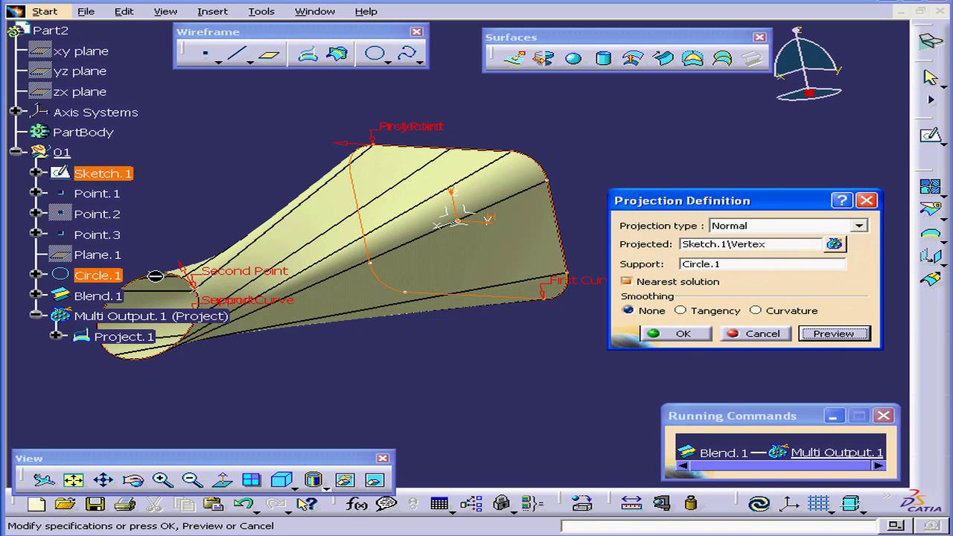
mouse_move(163, 288)
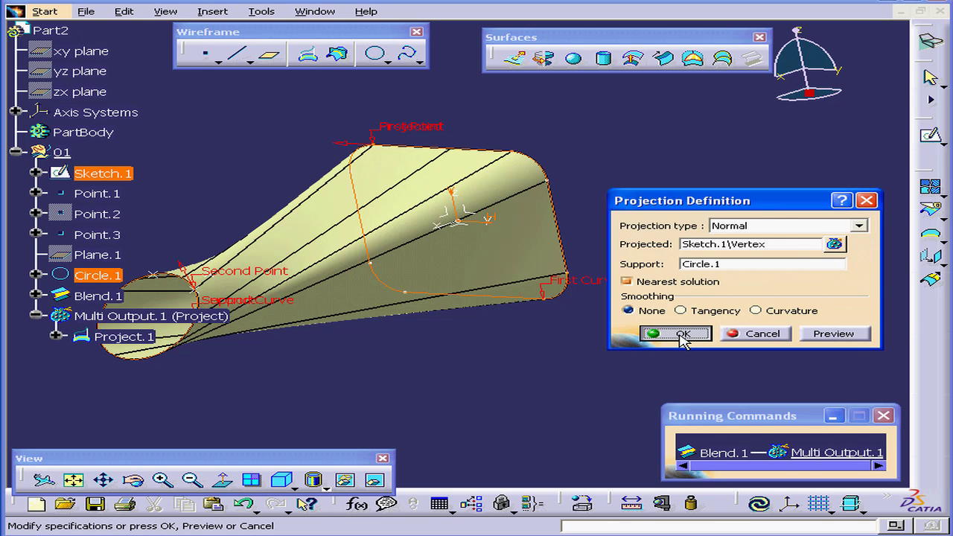
Confirm Project.1 as the second closing point, preview the untwisted blend and accept it
click(675, 334)
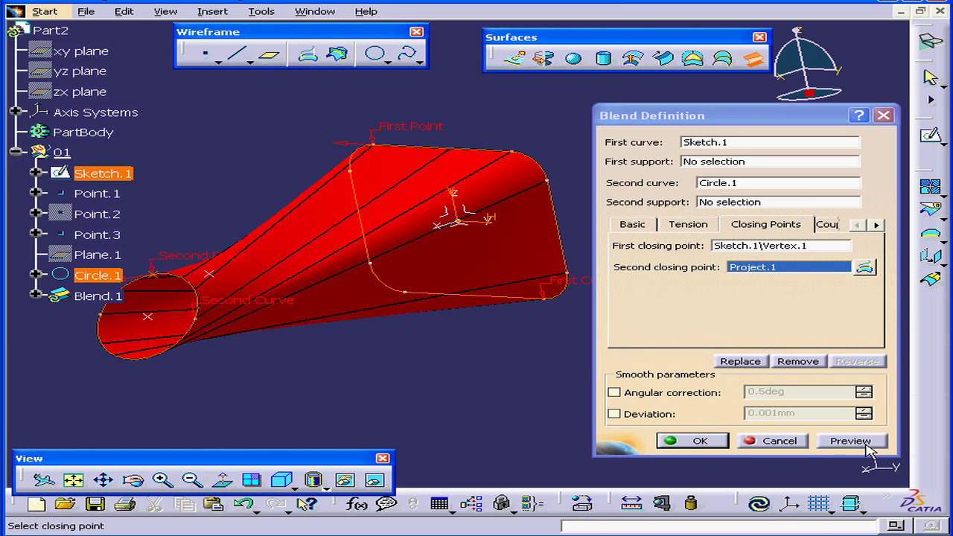
click(852, 440)
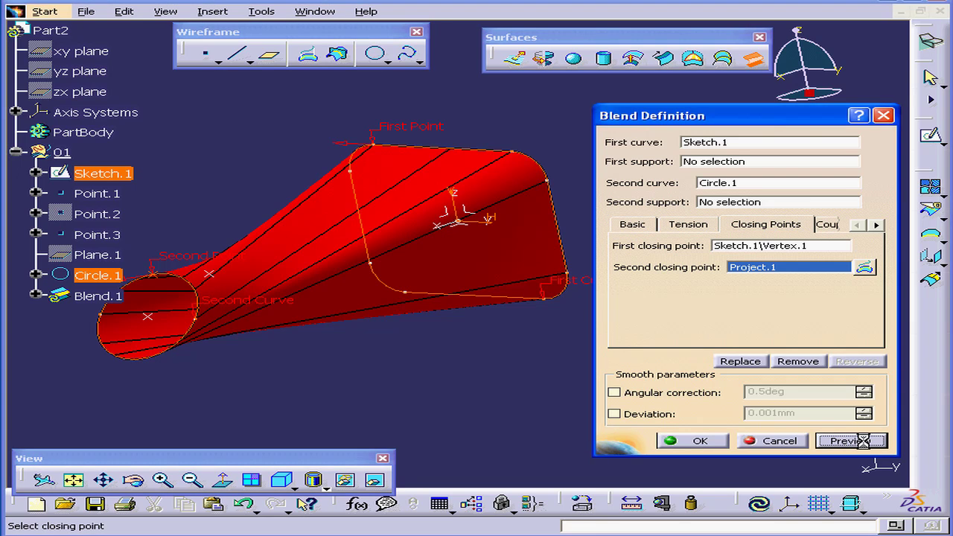
click(852, 441)
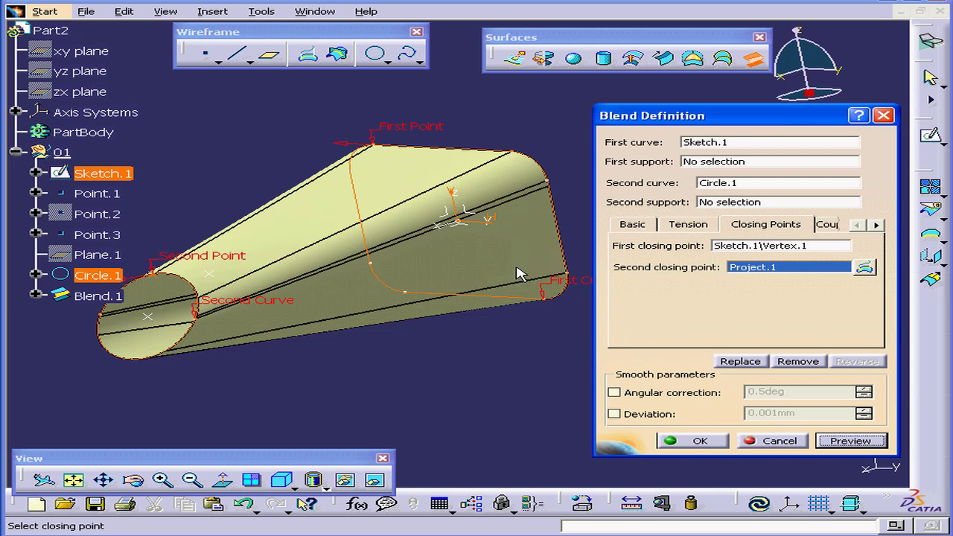
mouse_move(540, 269)
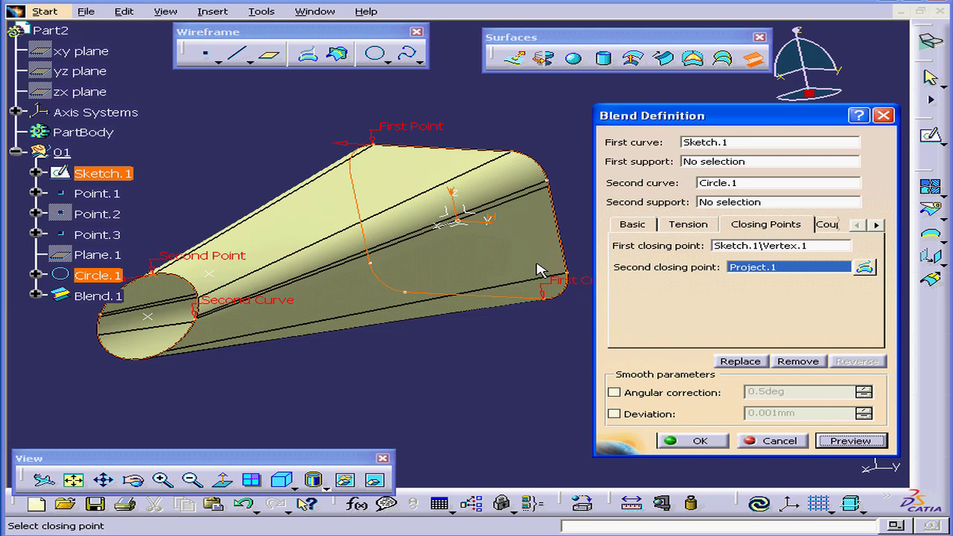
mouse_move(376, 317)
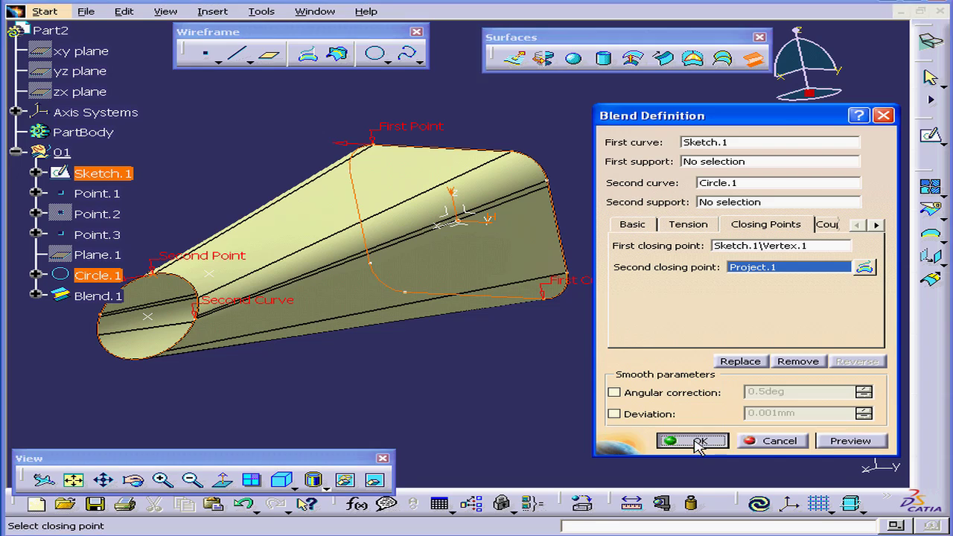
click(692, 440)
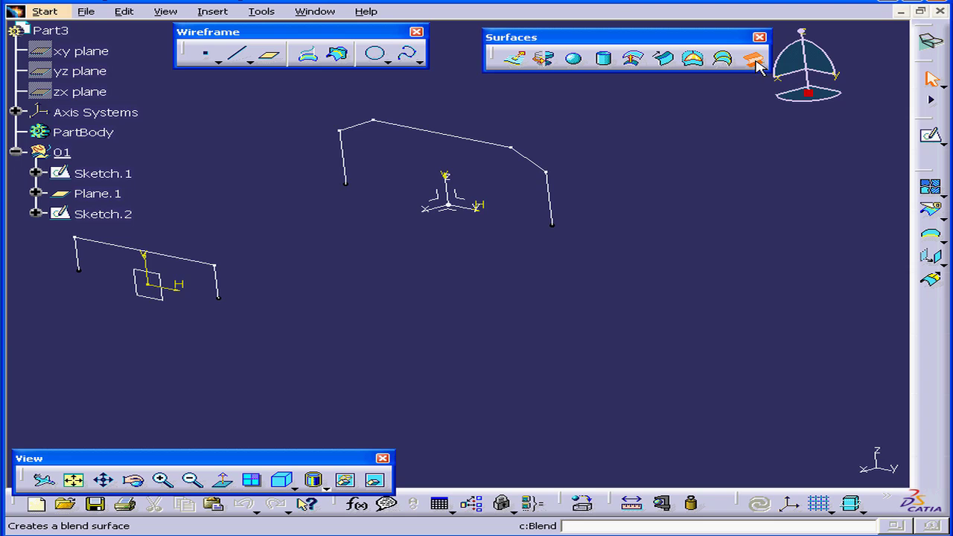
Launch a new Blend surface (Blend.1) for the part with two open profiles
click(757, 58)
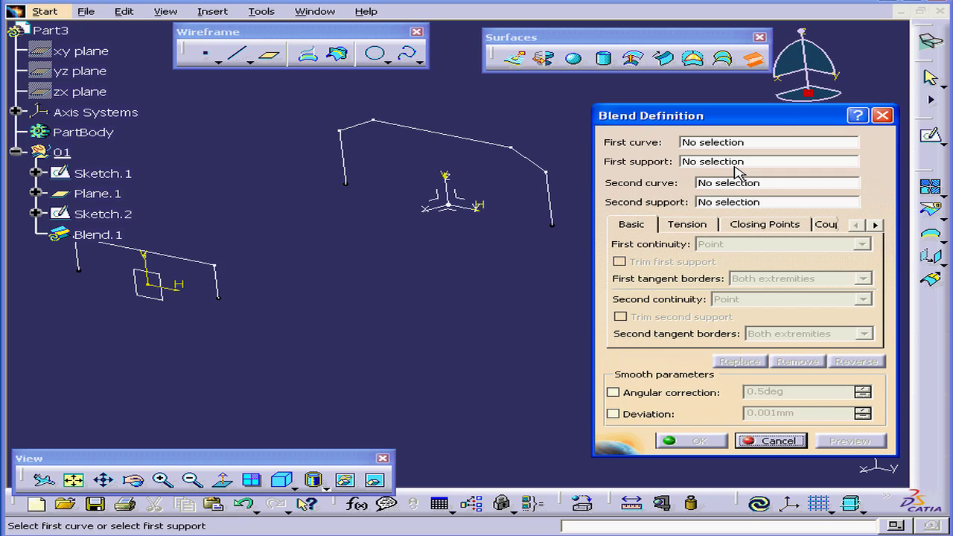
mouse_move(737, 153)
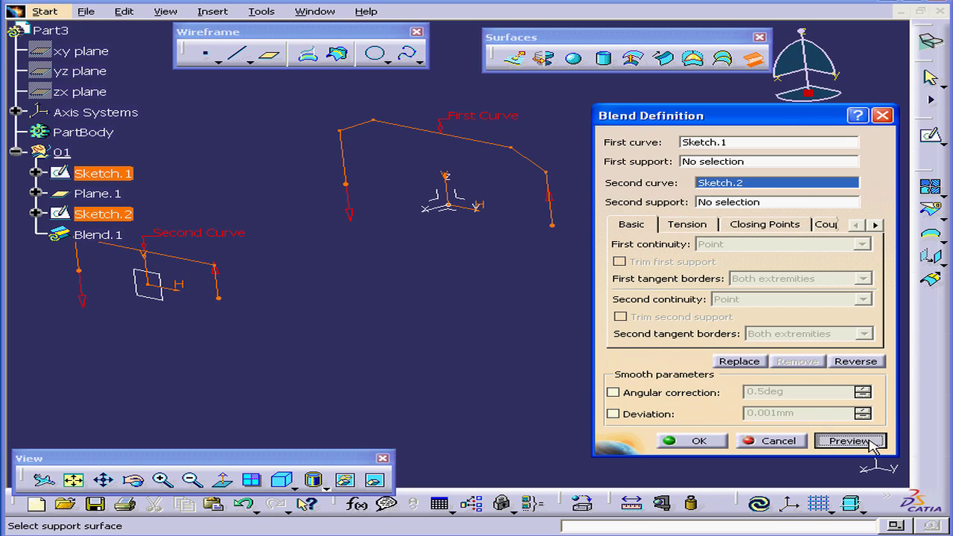
Preview the blend joining Sketch.1 and Sketch.2
click(850, 441)
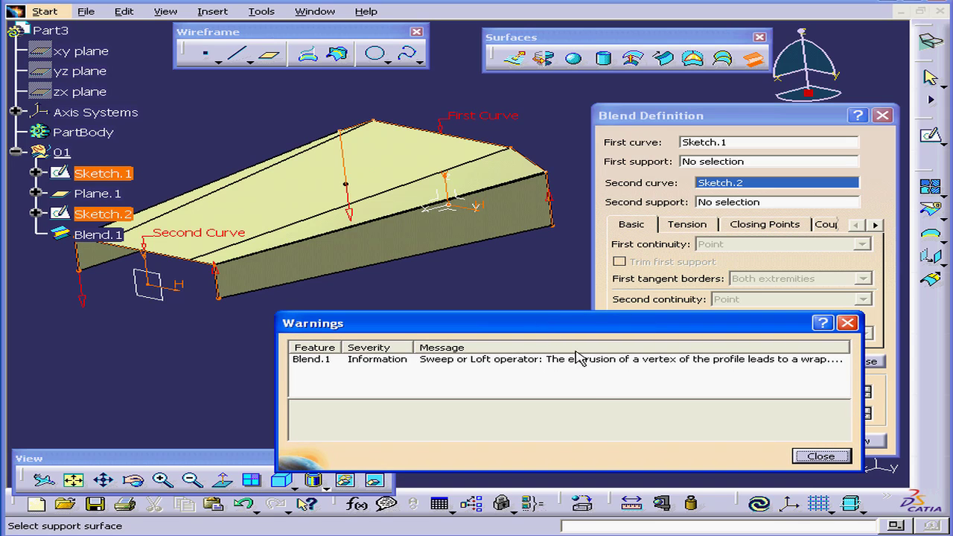
mouse_move(585, 392)
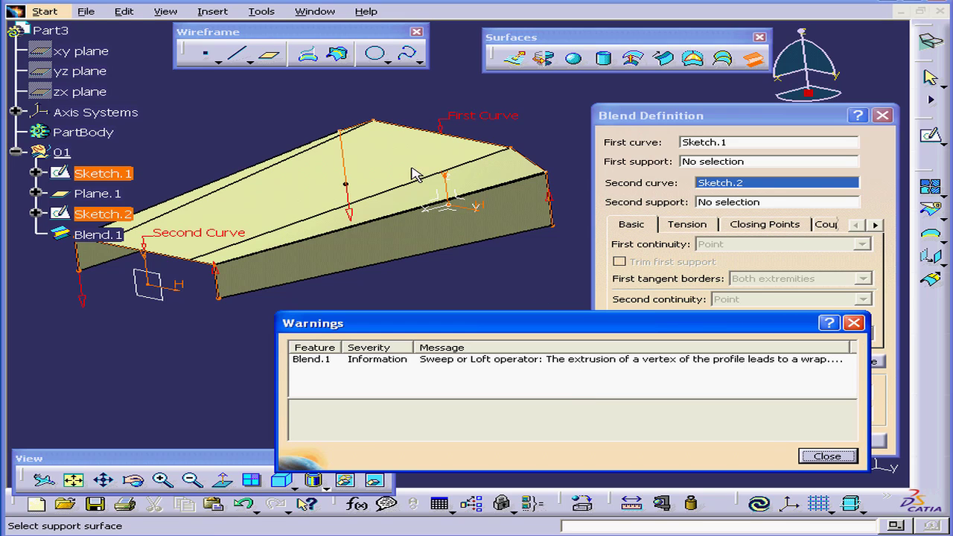
mouse_move(358, 219)
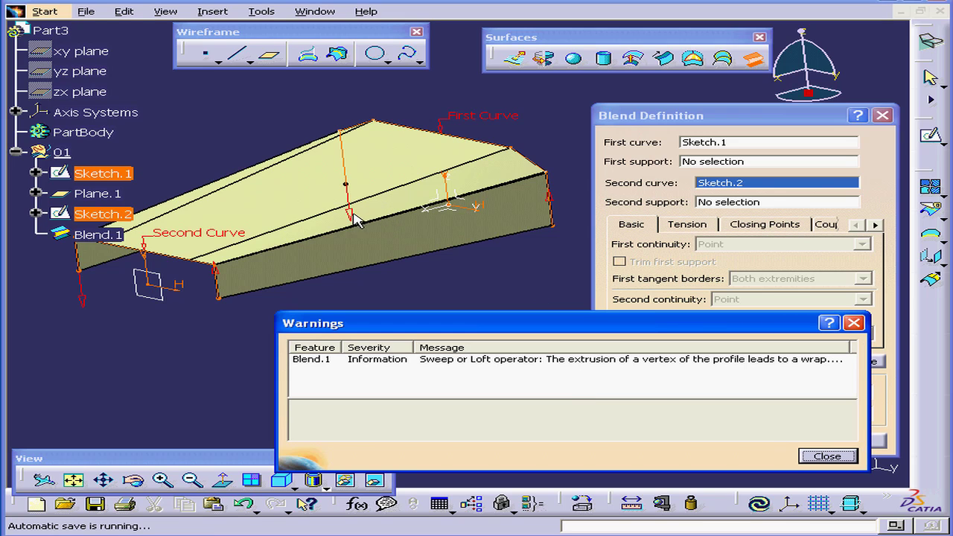
mouse_move(358, 231)
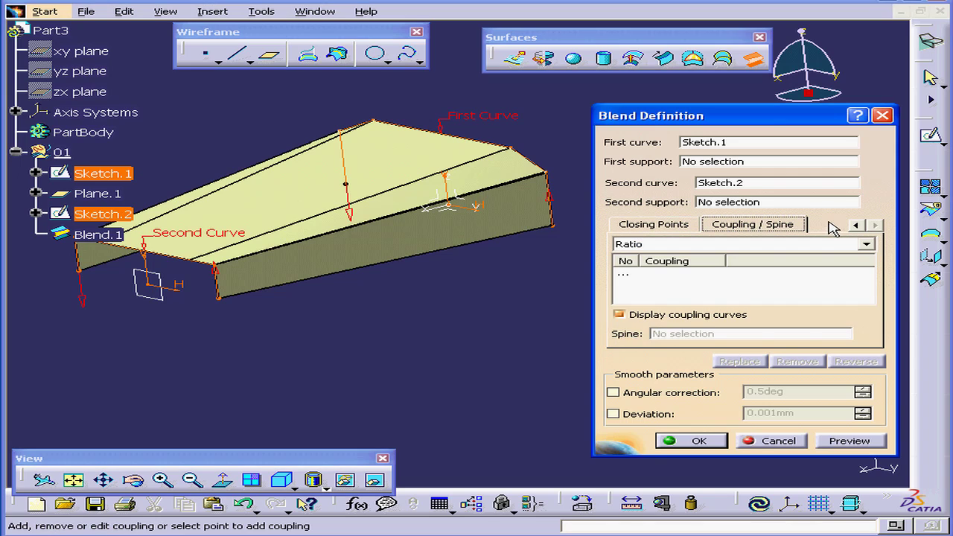
mouse_move(753, 240)
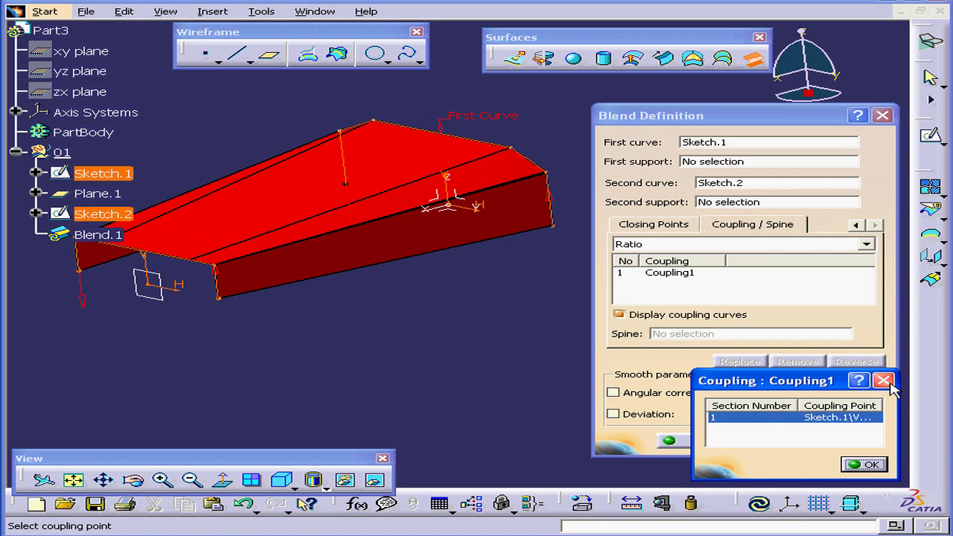
Discard the half-defined coupling entry and begin a fresh coupling row
right_click(668, 273)
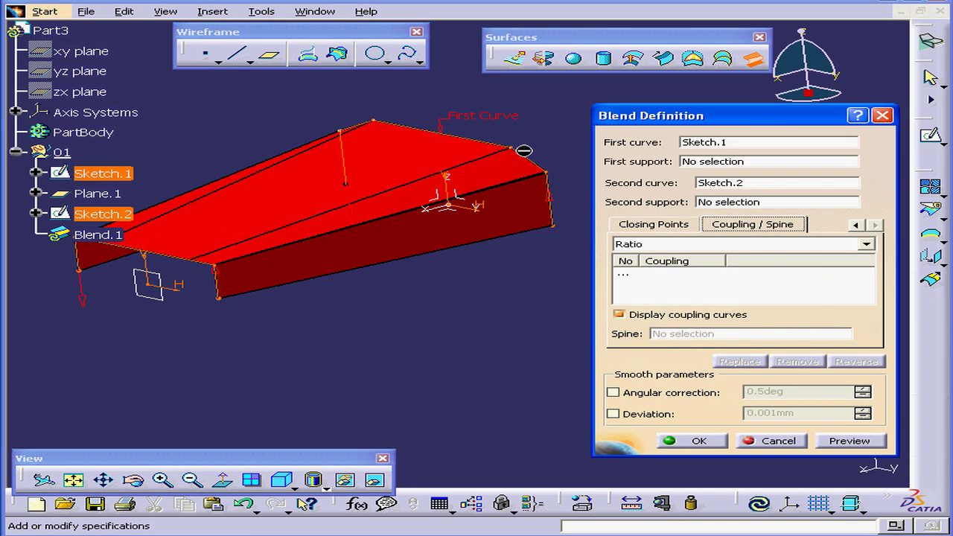
click(667, 273)
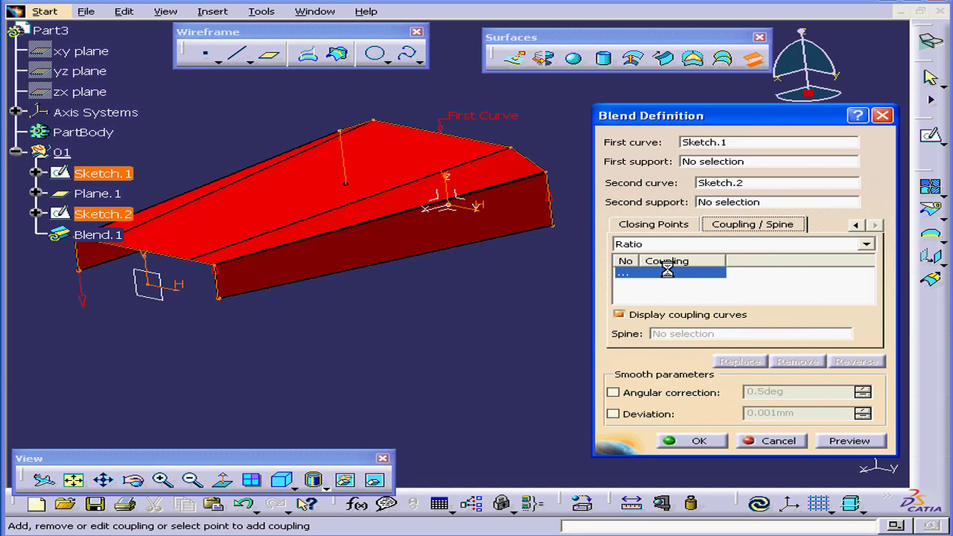
mouse_move(521, 149)
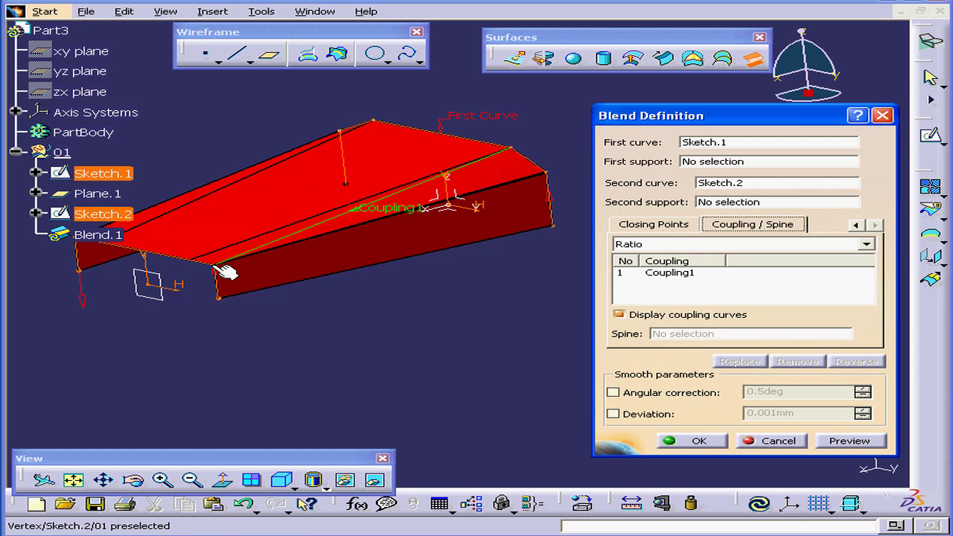
mouse_move(261, 242)
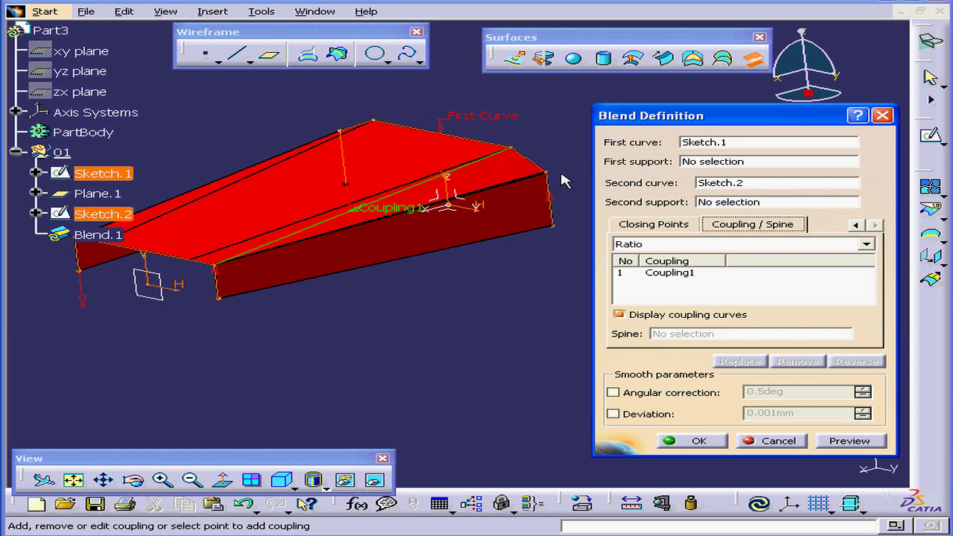
mouse_move(227, 270)
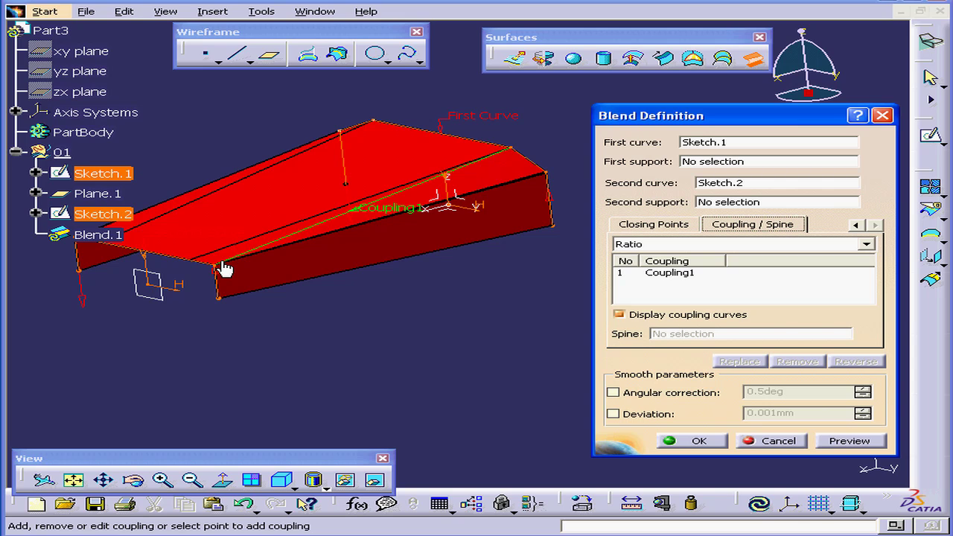
Preview the blend with Coupling1 and close the vertex wrap warning
click(849, 440)
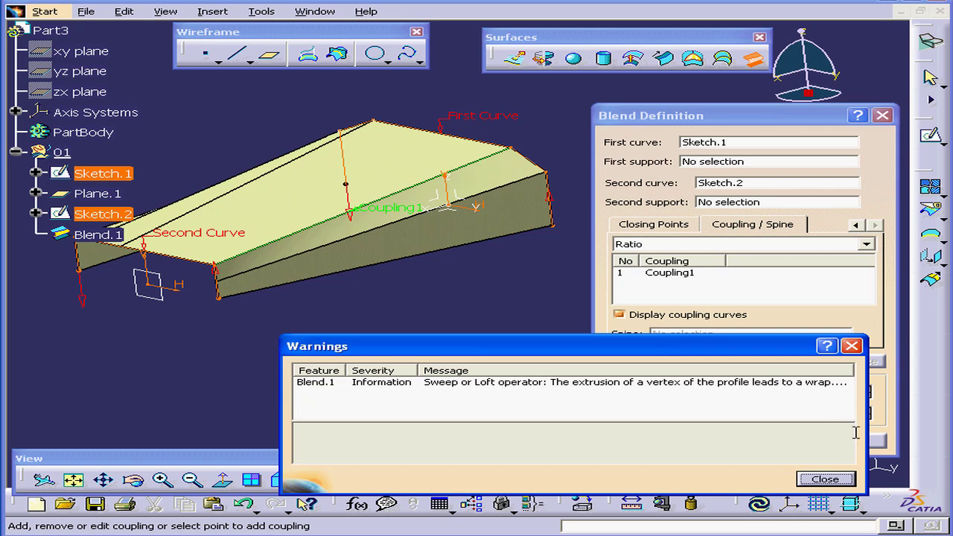
mouse_move(633, 361)
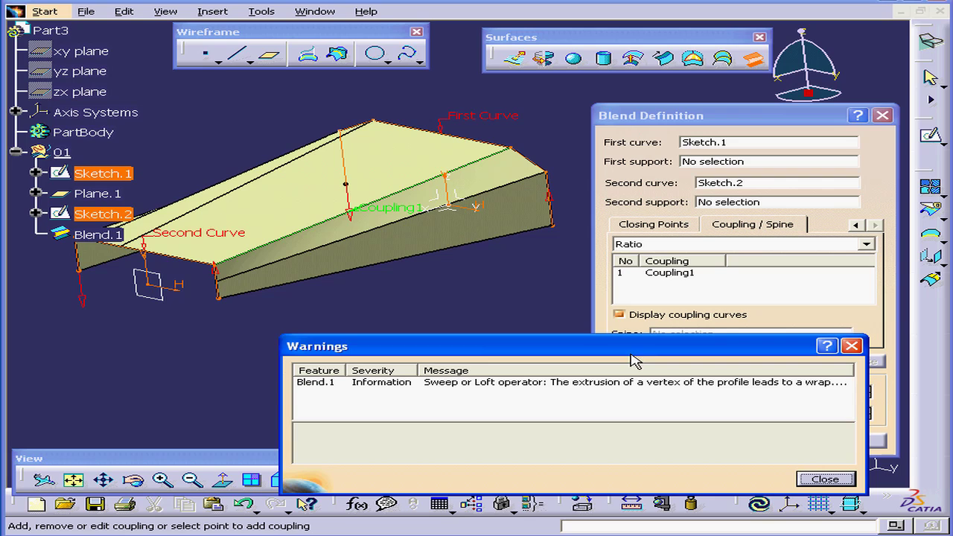
mouse_move(494, 173)
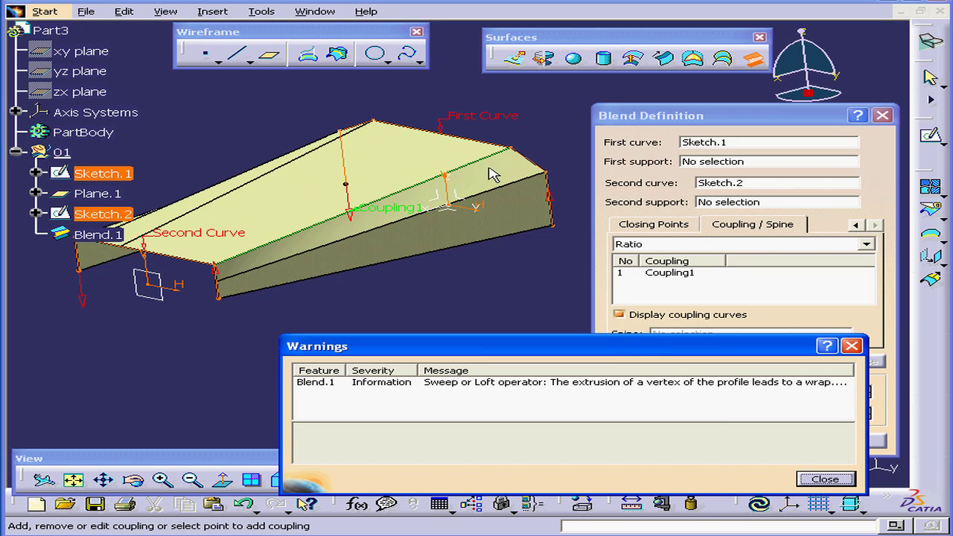
mouse_move(380, 201)
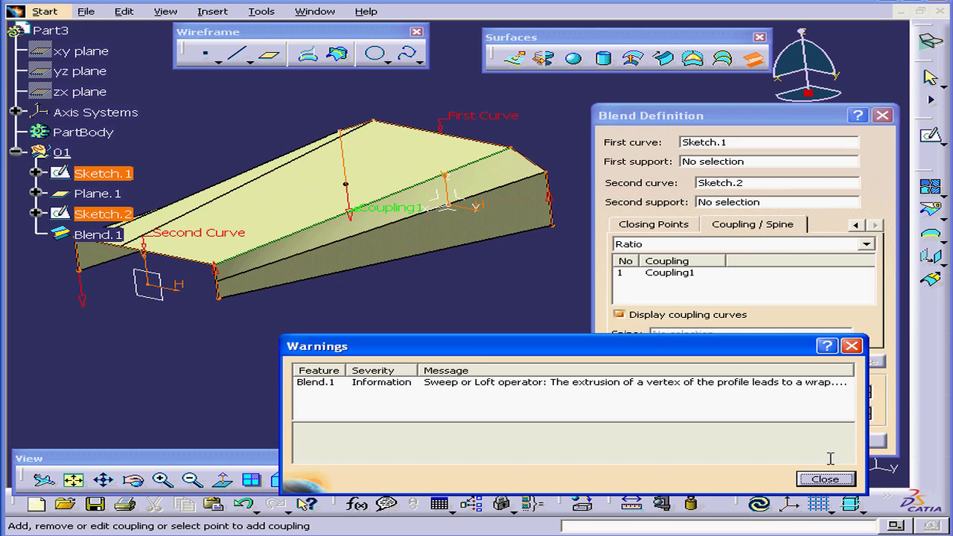
click(826, 479)
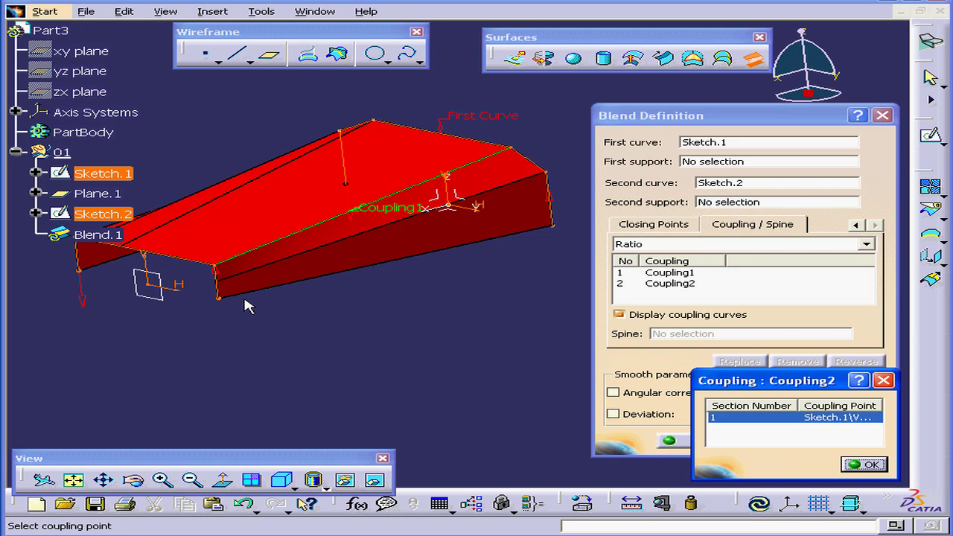
Pick matching corners for Coupling2 and Coupling3, acknowledging the wrong-curve error along the way
click(871, 464)
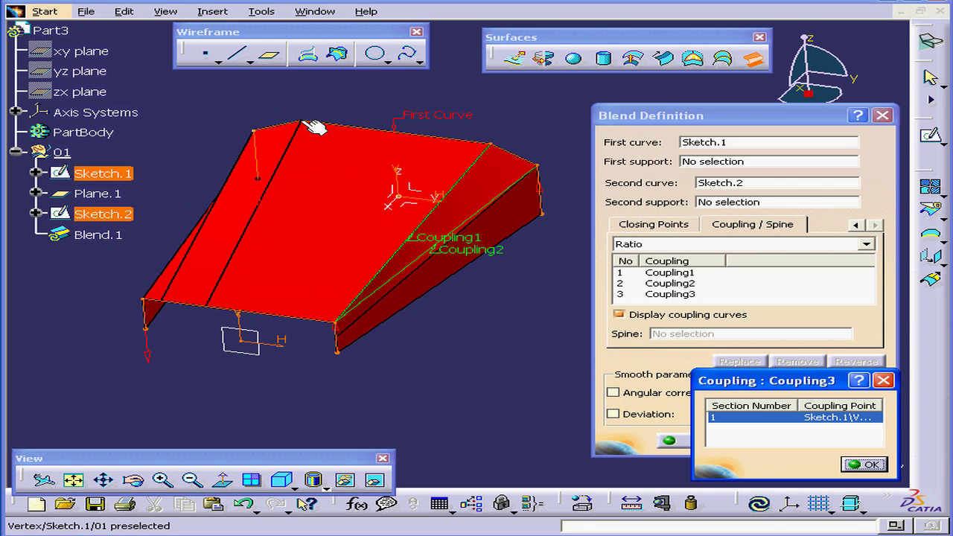
click(864, 464)
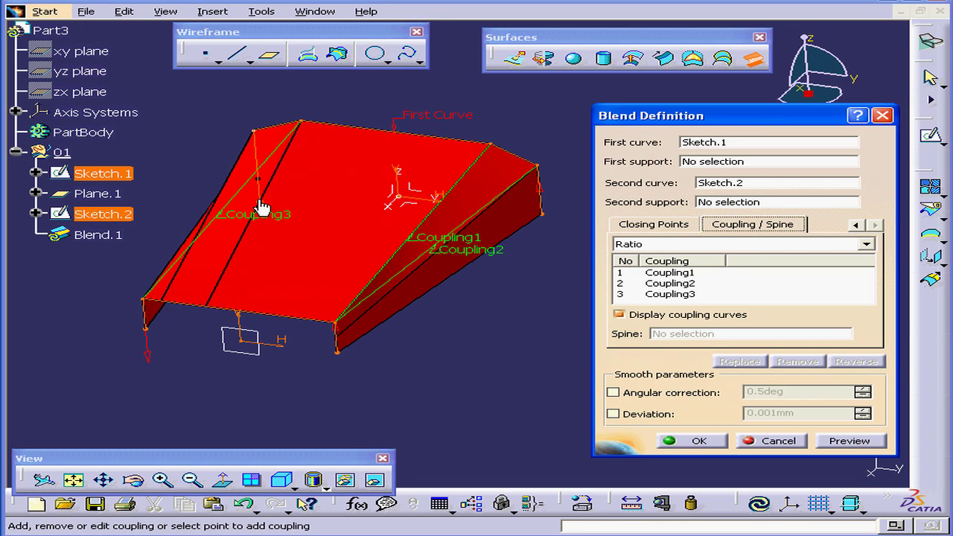
click(273, 134)
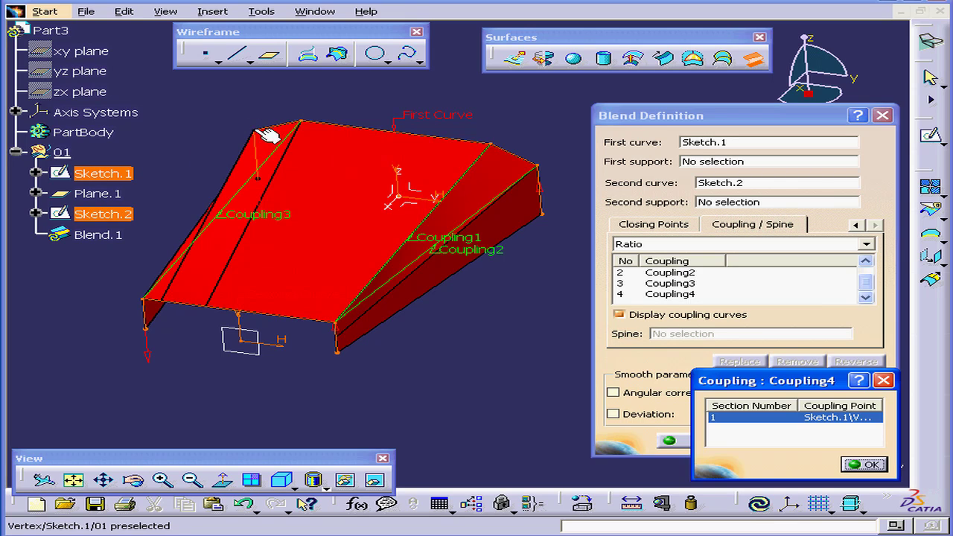
mouse_move(145, 305)
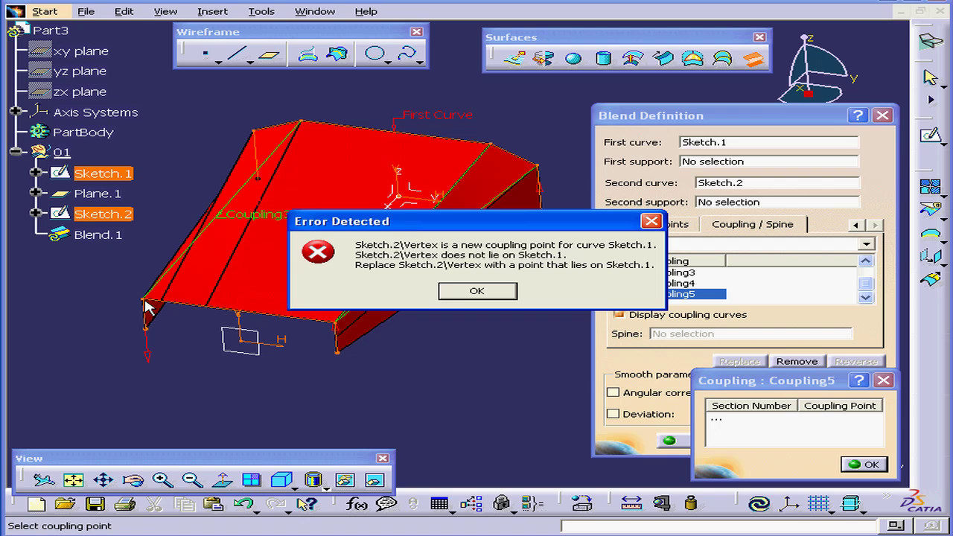
click(477, 290)
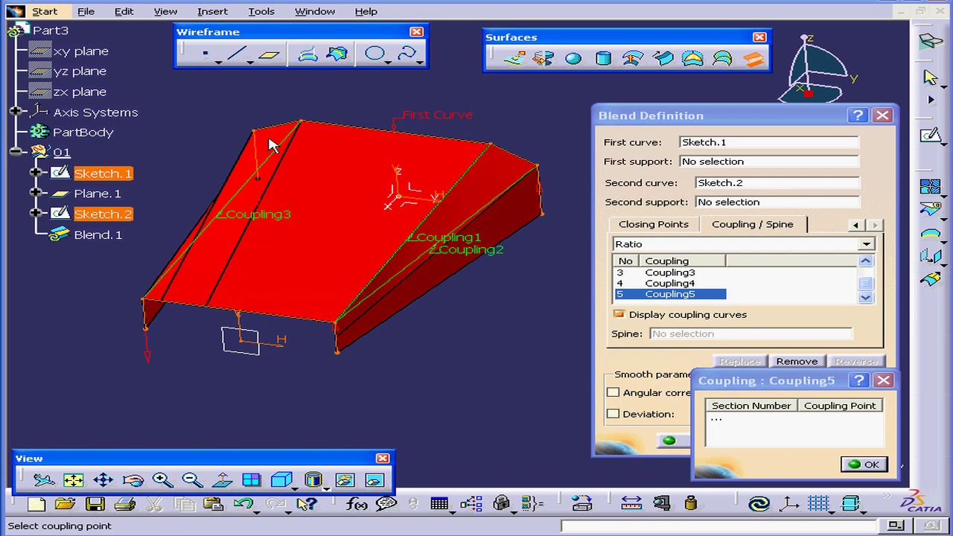
click(201, 253)
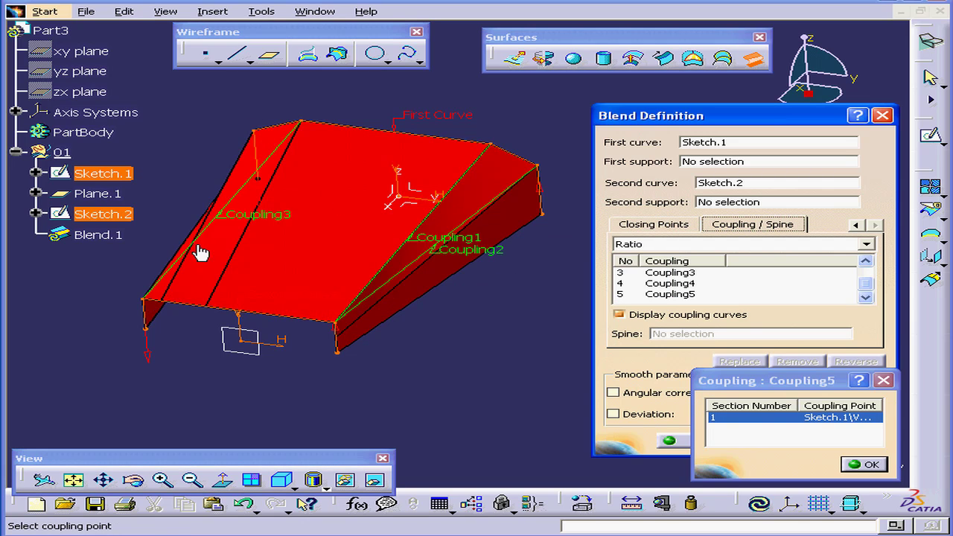
click(864, 464)
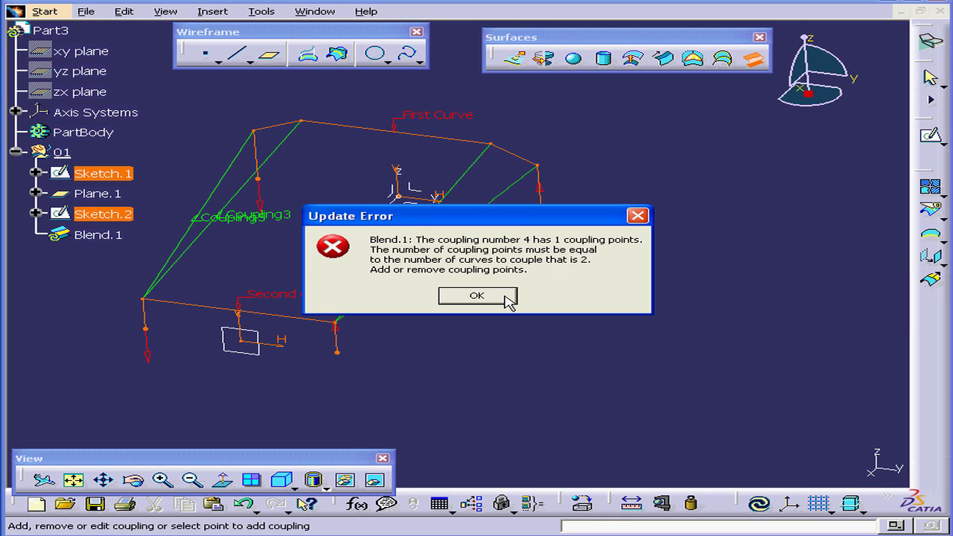
Close the Update Error, remove the incomplete couplings, and preview with Coupling1–3
click(476, 296)
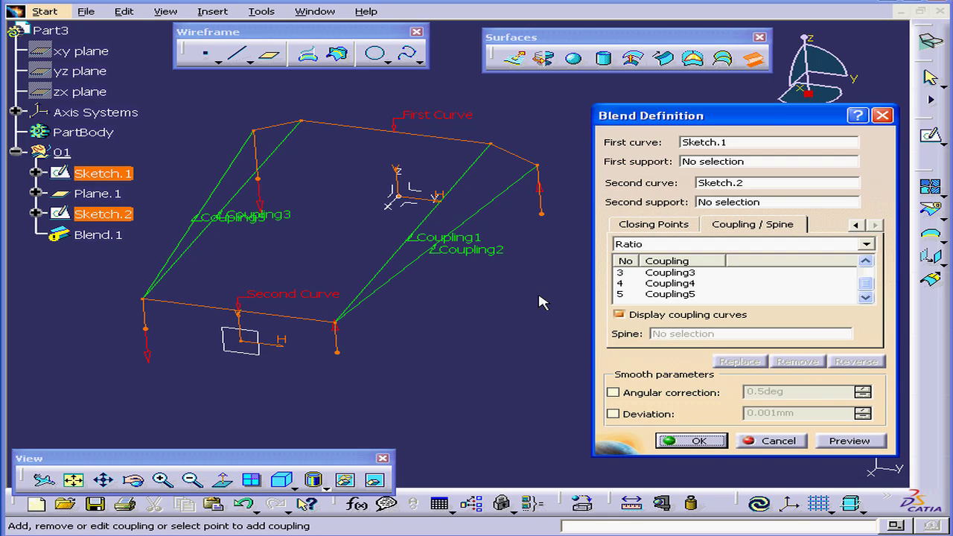
right_click(671, 293)
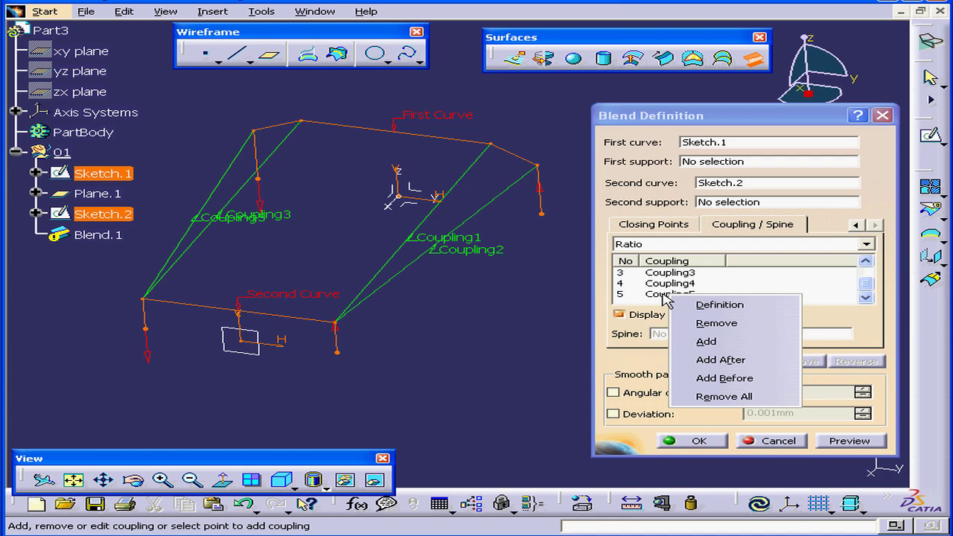
click(716, 322)
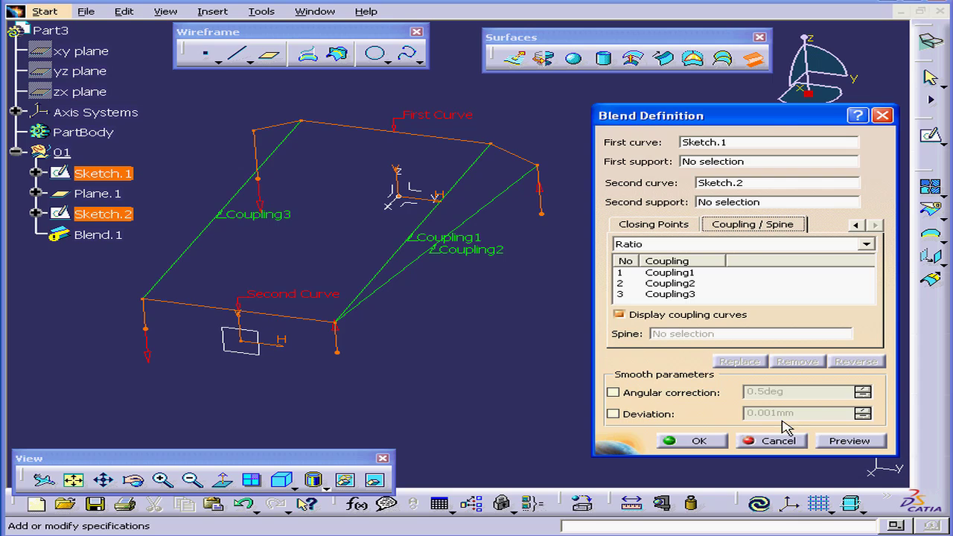
click(849, 441)
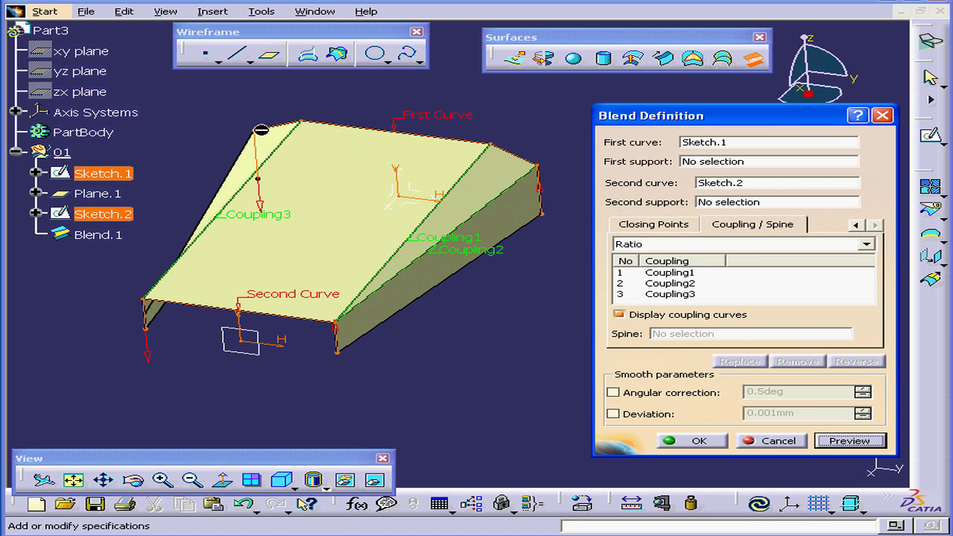
Set the remaining Sketch.1 corner as Coupling4's first point
click(149, 309)
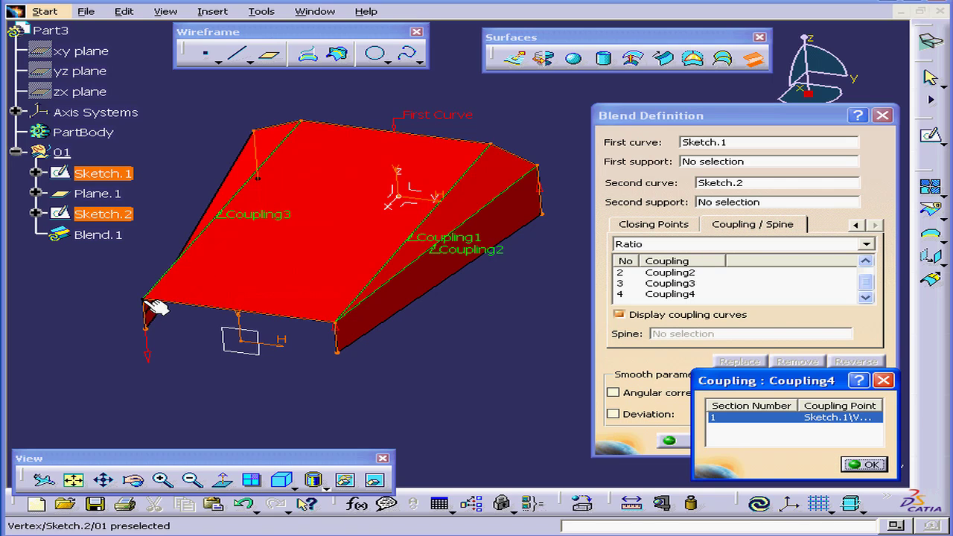